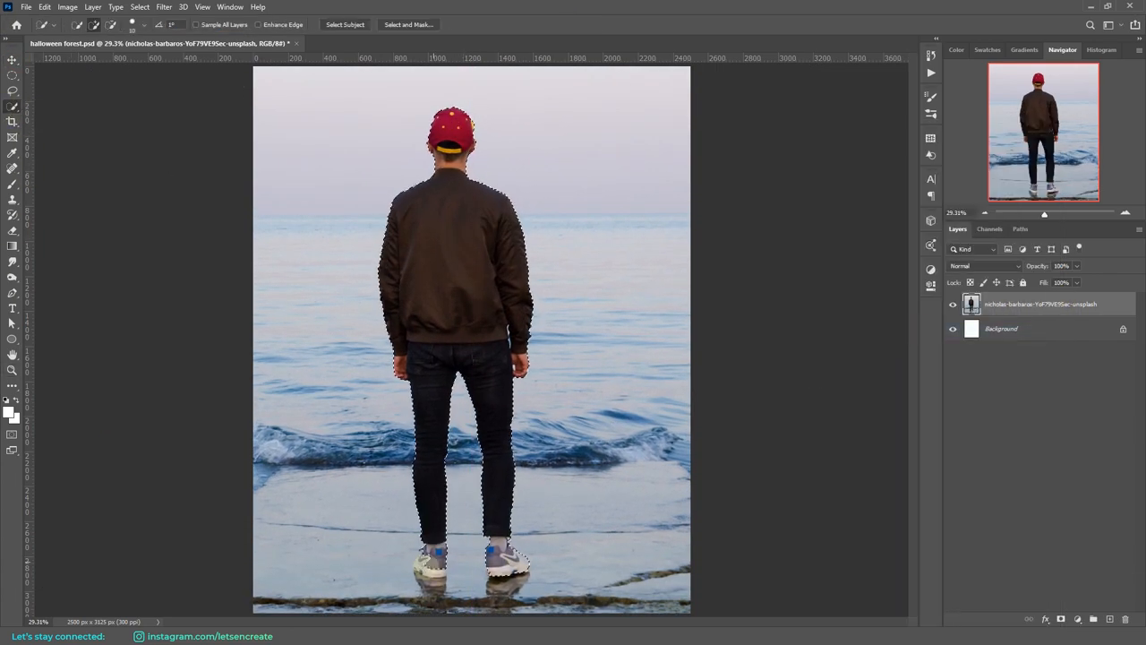
Step: Mask out the sea and sky so only the man remains from the beach photo
{"action": "left_click", "coordinate": [409, 25]}
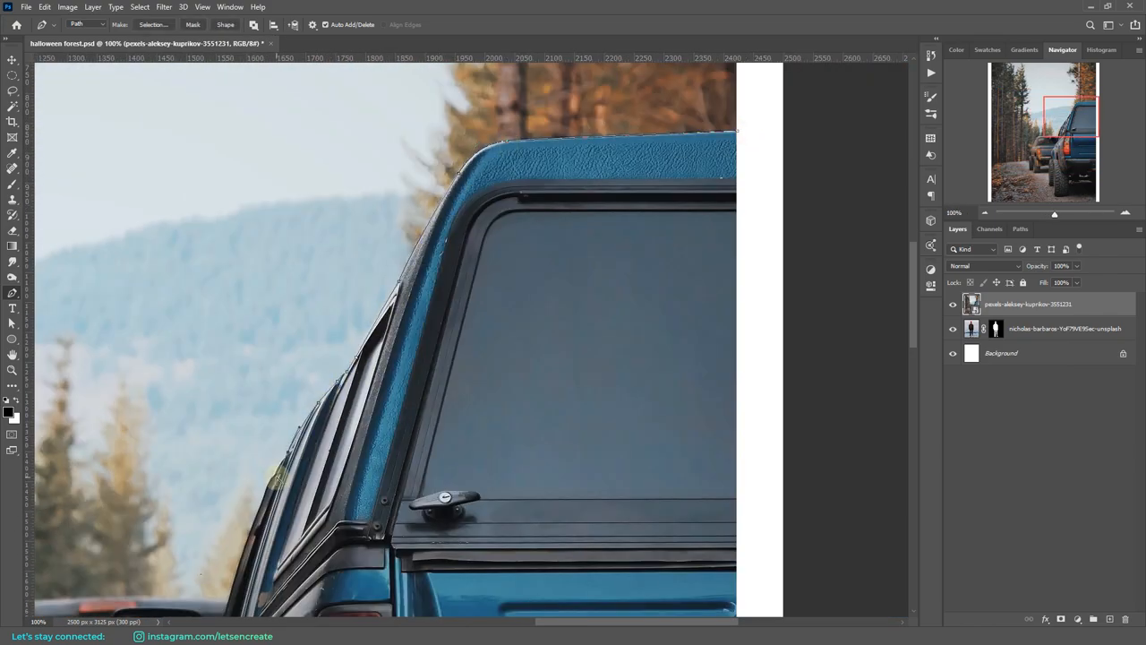
Step: Scroll the canvas while arranging the man and truck on the forest path
{"action": "scroll", "scroll_direction": "down", "scroll_amount": 3}
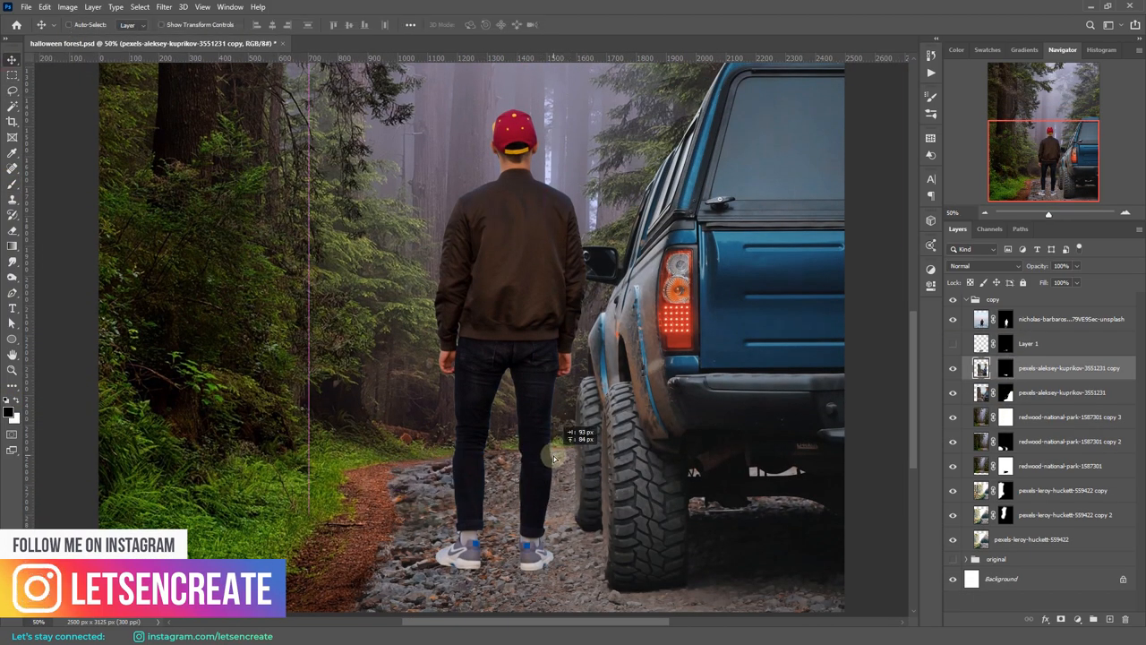
Step: Commit the man's placement on the path before adding the pumpkins
{"action": "left_click", "coordinate": [571, 25]}
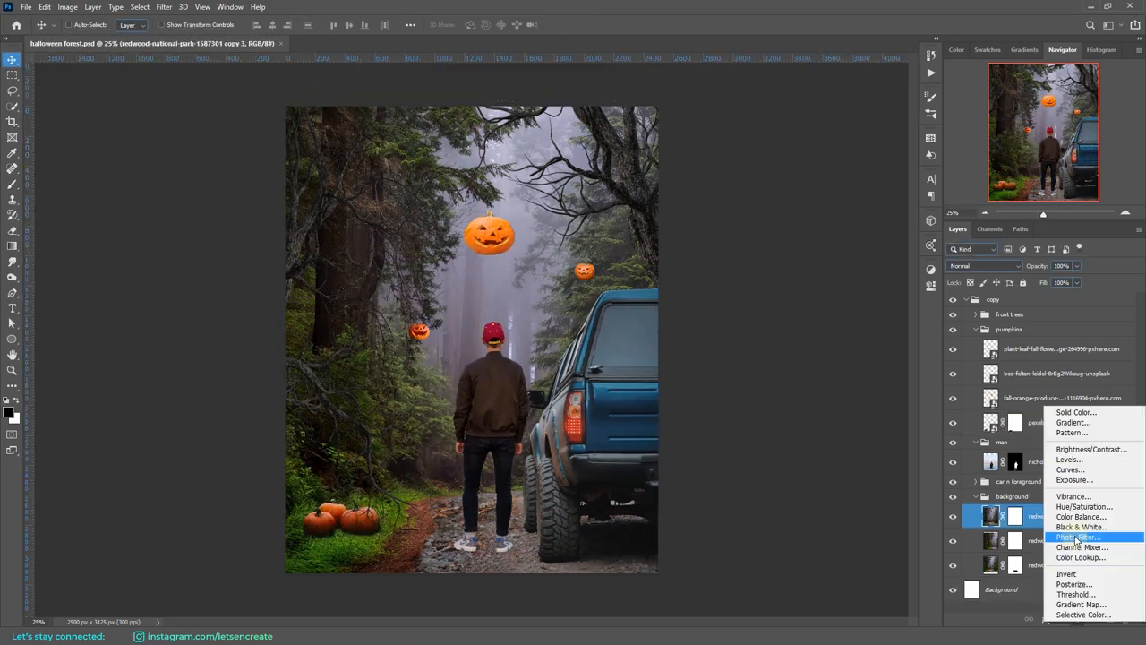
Step: Darken the forest exposure, tint it deep blue with a Photo Filter, and colour-label the group
{"action": "left_click", "coordinate": [1078, 537]}
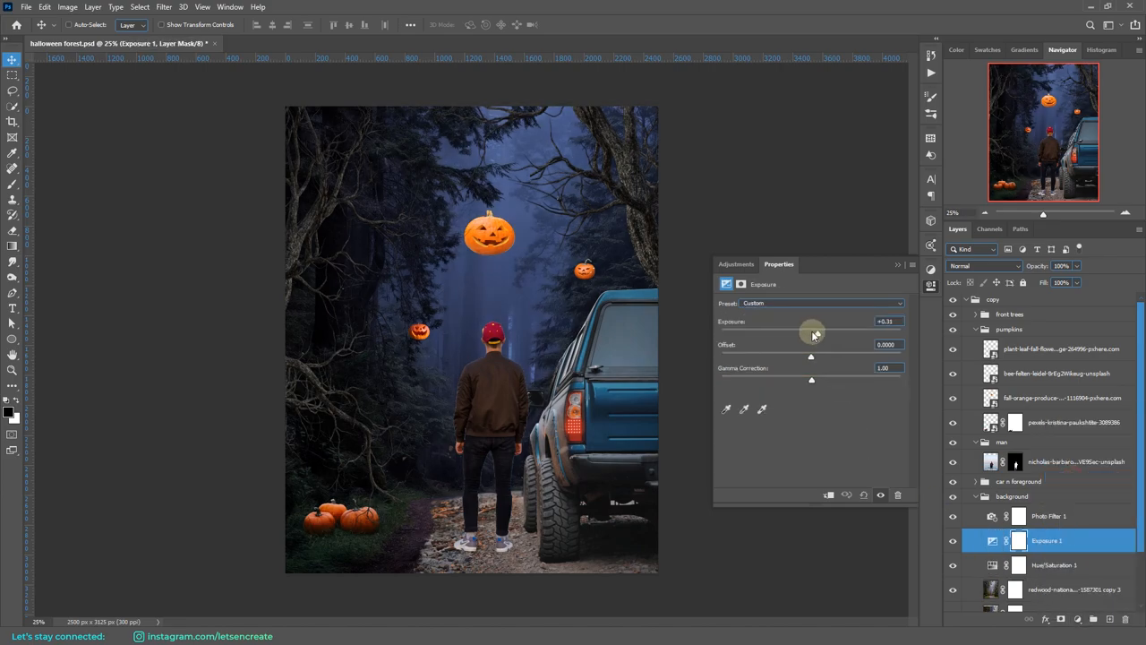
{"action": "left_click_drag", "start_coordinate": [809, 332], "coordinate": [820, 331]}
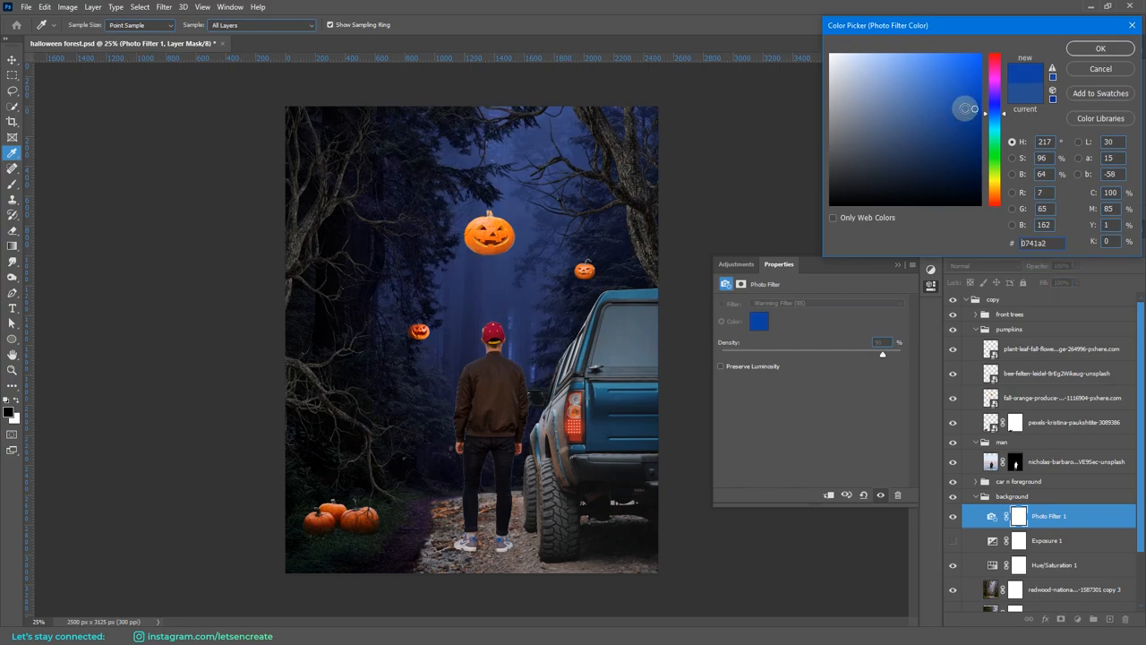
{"action": "left_click", "coordinate": [965, 107]}
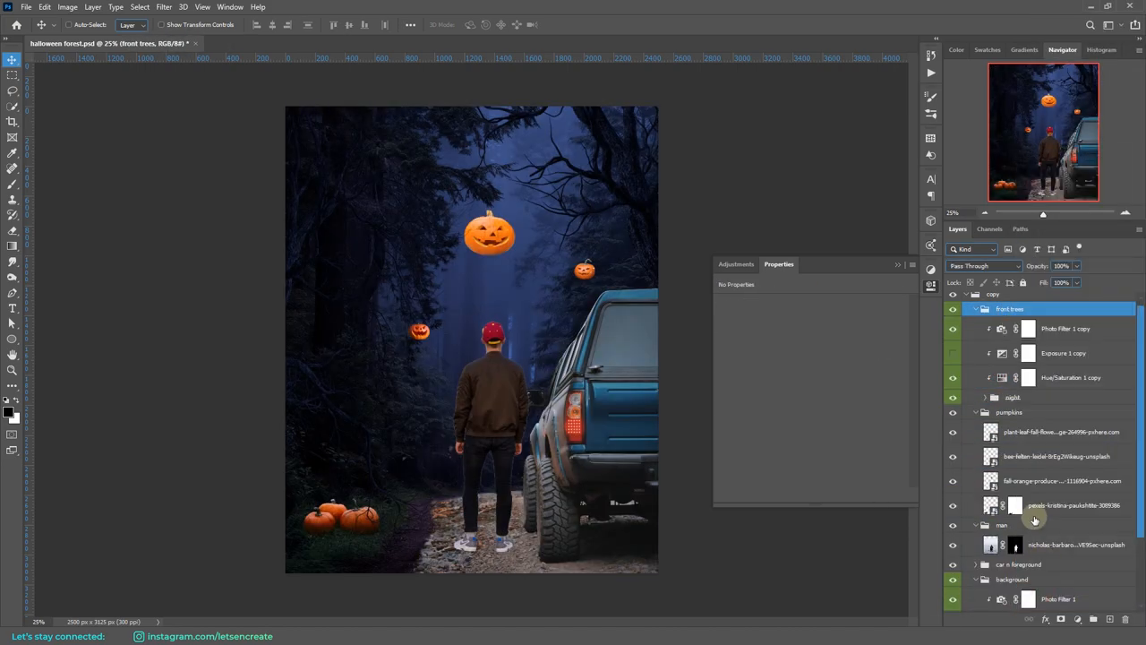
{"action": "left_click", "coordinate": [1010, 412]}
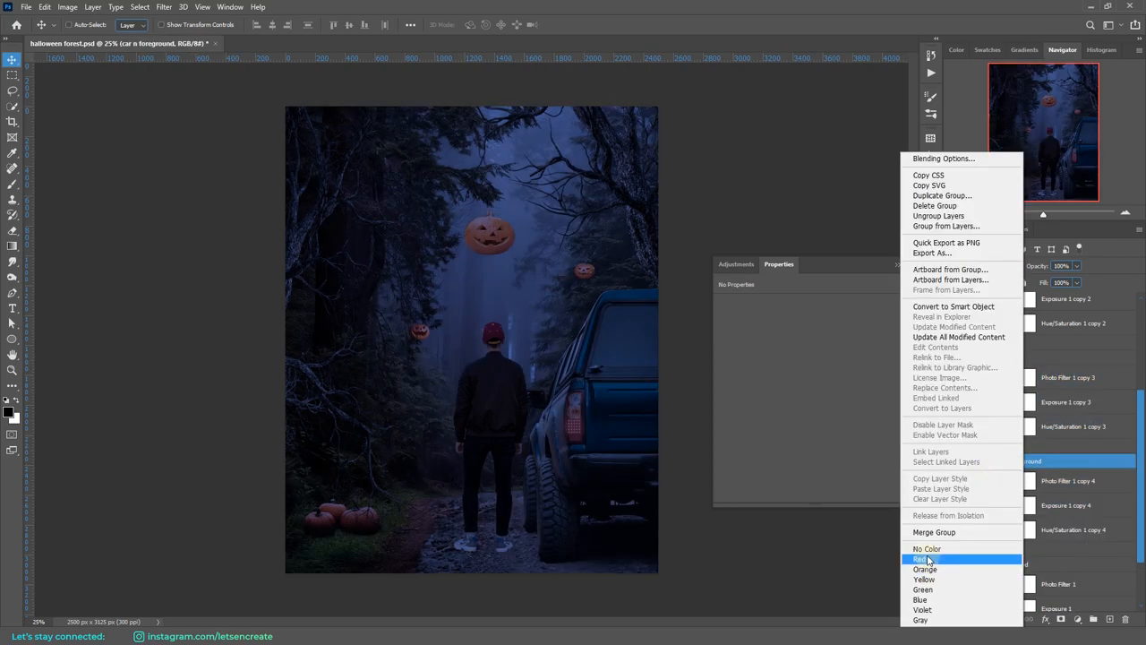
{"action": "left_click", "coordinate": [928, 559]}
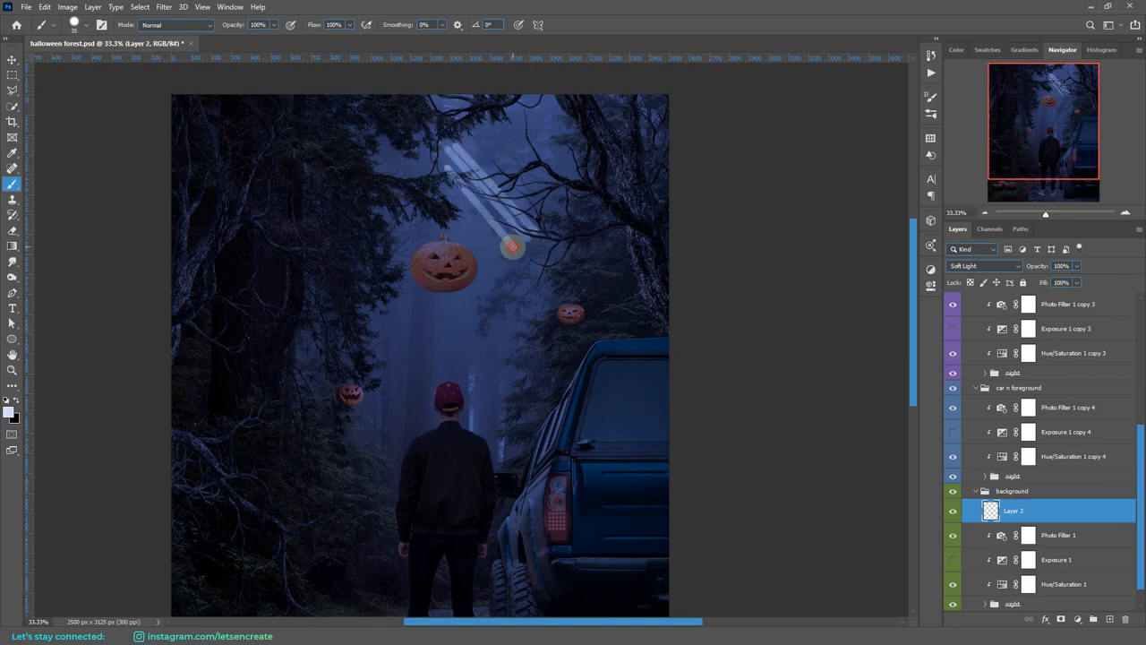
Step: Paint parallel diagonal white light rays through the trees on the Soft Light layer
{"action": "left_click_drag", "start_coordinate": [513, 247], "coordinate": [505, 458]}
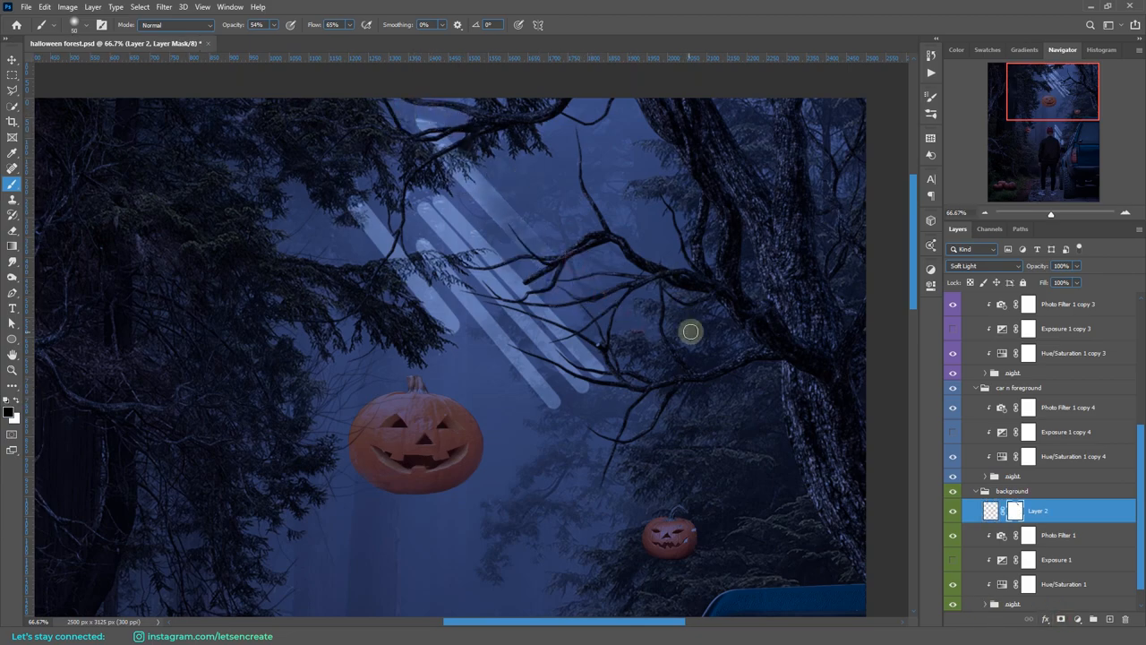
{"action": "left_click_drag", "start_coordinate": [689, 331], "coordinate": [573, 254]}
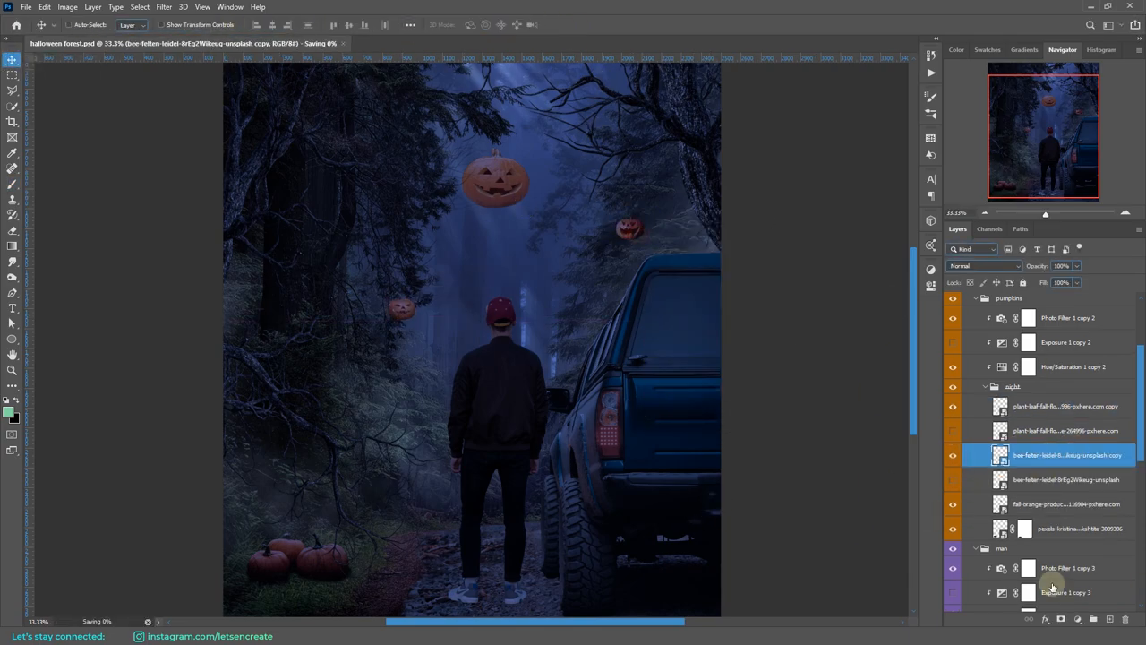
Step: Rename the adjustment layer duplicated into the pumpkins group
{"action": "double_click", "coordinate": [1002, 455]}
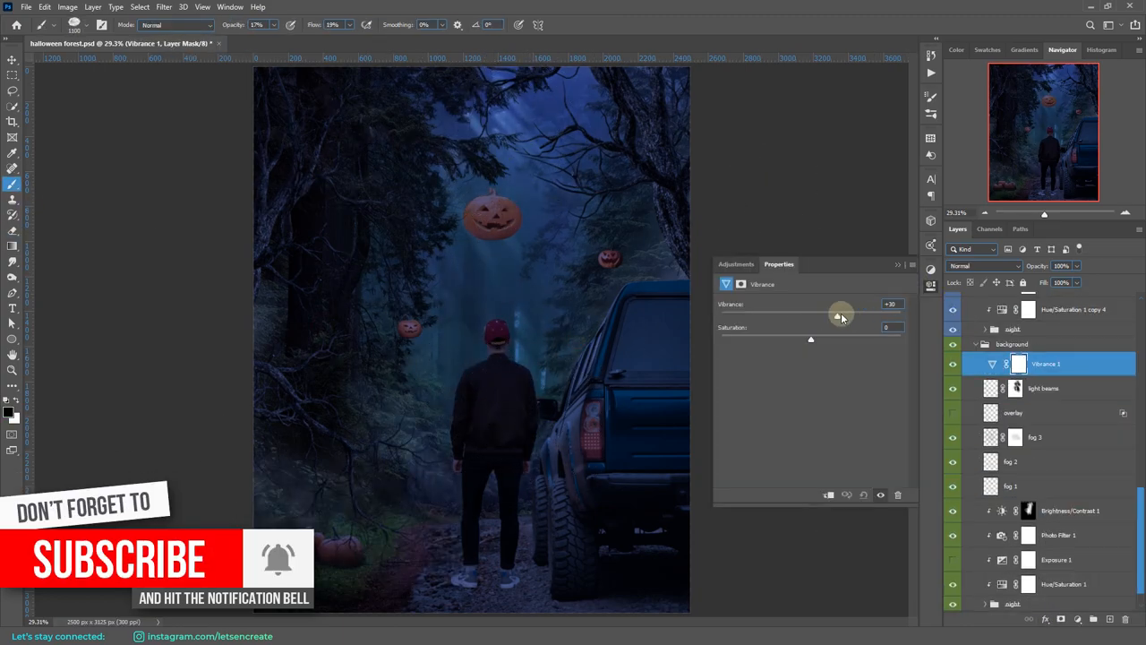
Step: Lower the Vibrance adjustment to mute the forest's colour intensity
{"action": "left_click", "coordinate": [1010, 437]}
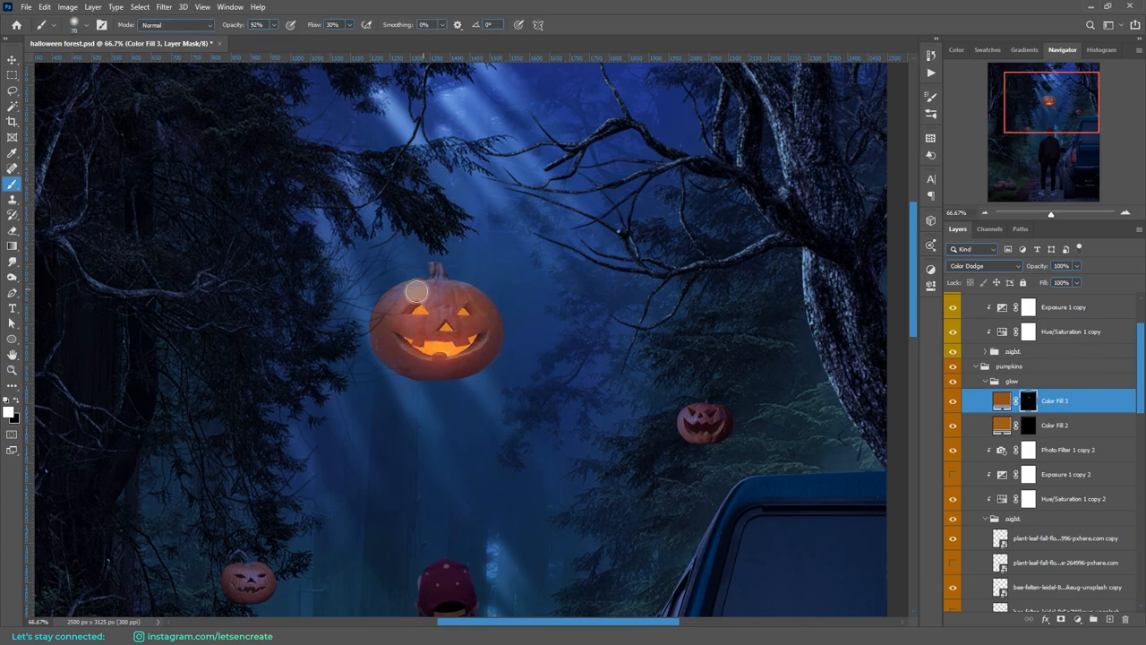
Step: Brush warm orange Color Dodge glow into the large pumpkin's carved eyes and mouth
{"action": "left_click", "coordinate": [430, 304]}
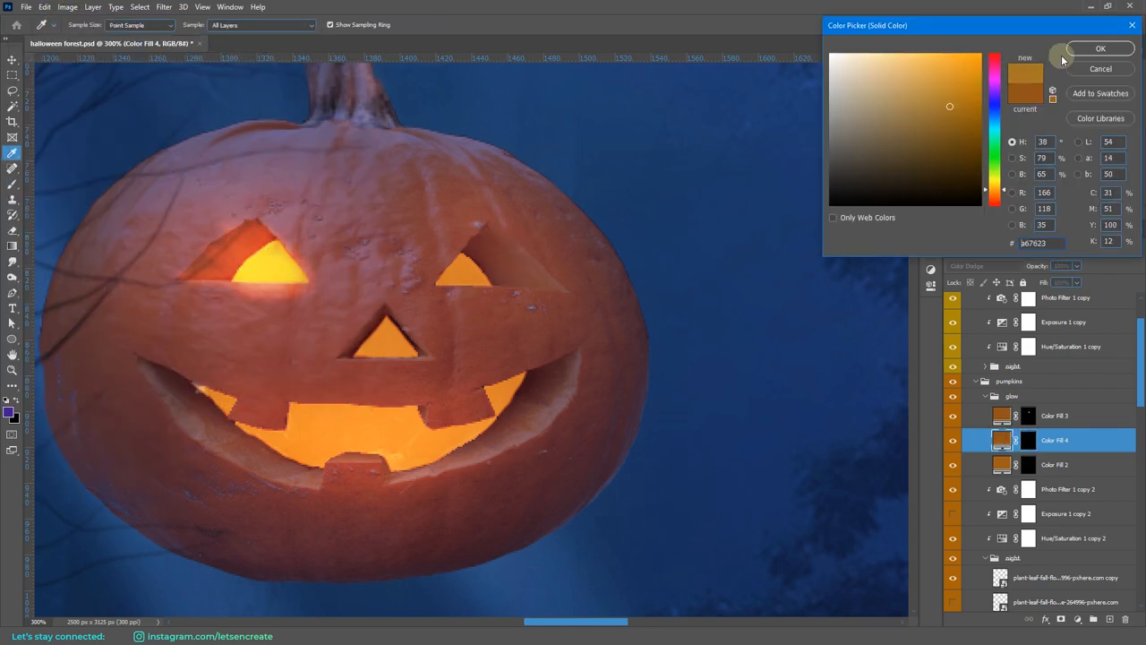
{"action": "left_click", "coordinate": [1100, 47]}
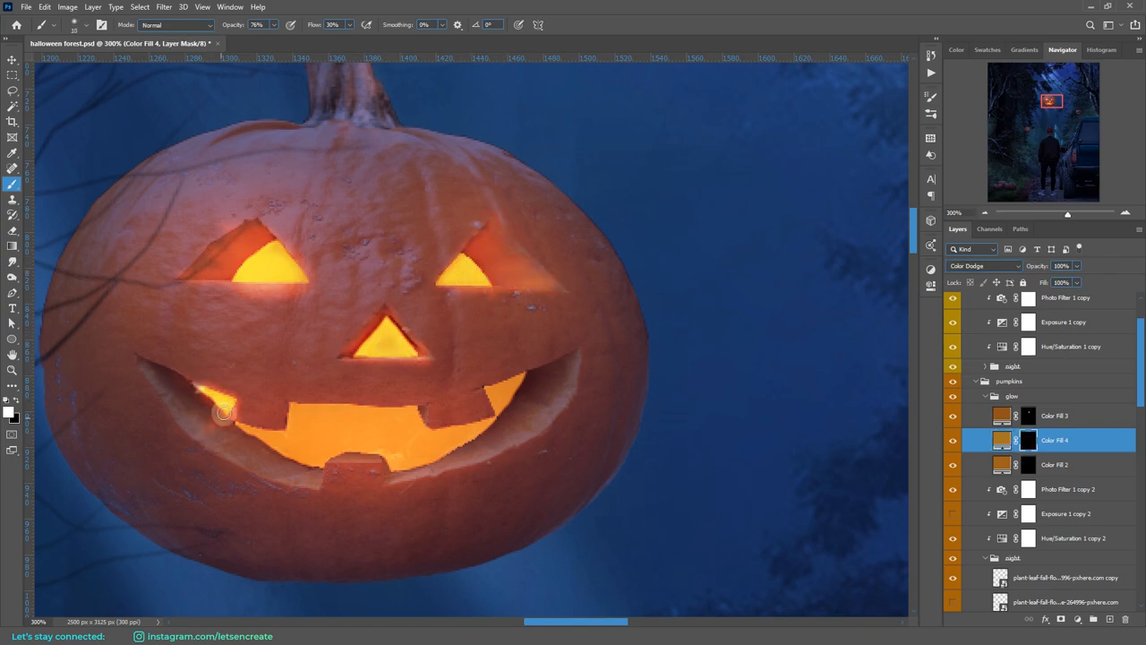
{"action": "left_click_drag", "start_coordinate": [224, 412], "coordinate": [398, 469]}
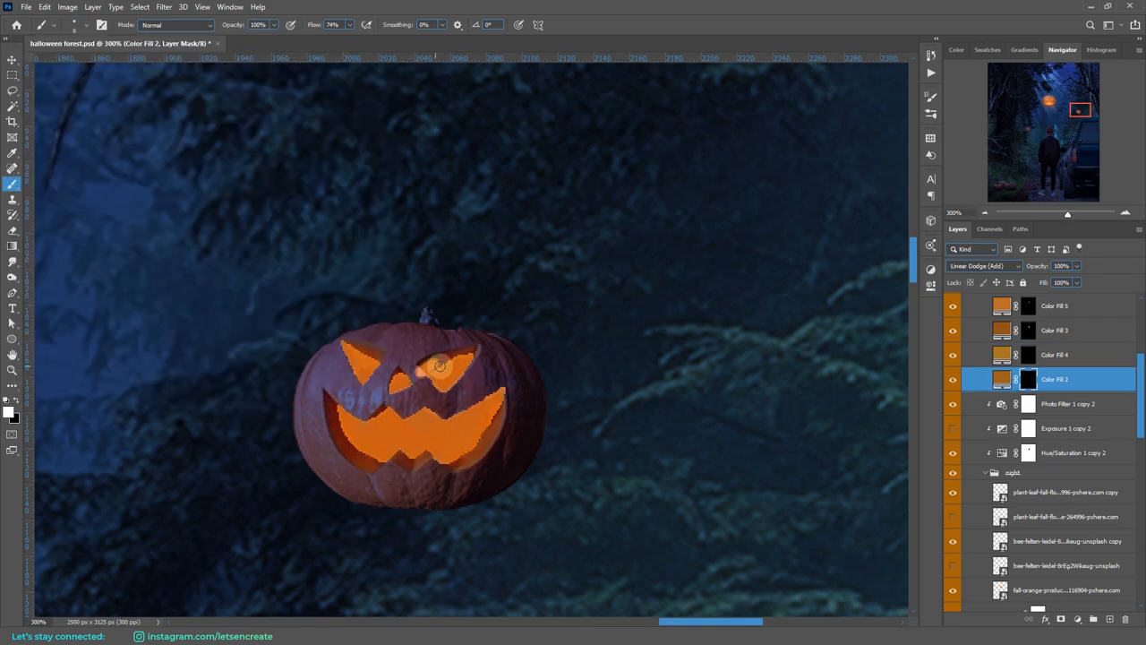
Step: Brush orange glow onto the carved faces of two small floating pumpkins
{"action": "left_click_drag", "start_coordinate": [439, 365], "coordinate": [493, 412]}
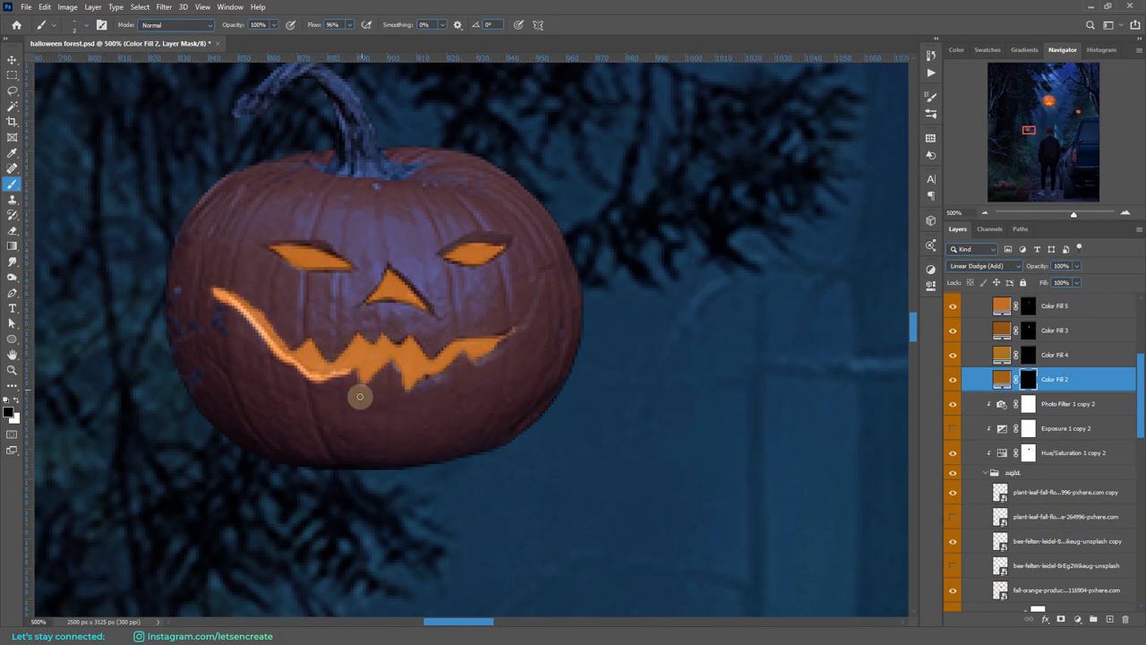
{"action": "left_click", "coordinate": [1055, 330]}
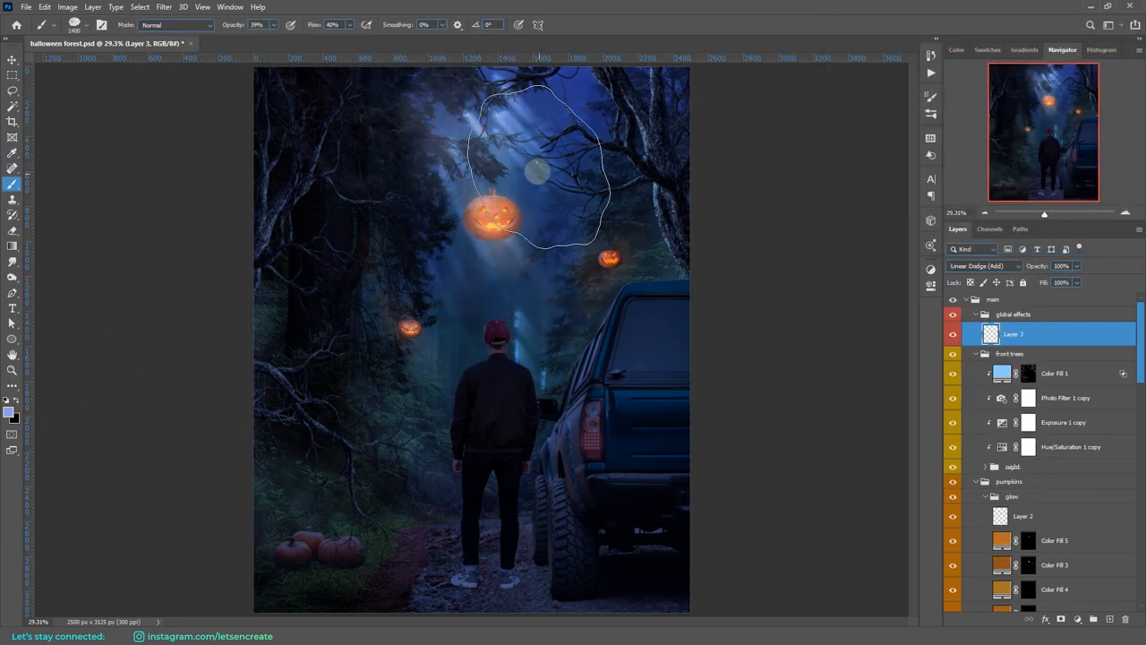
Step: Brighten the large pumpkin's surroundings with Exposure and Curves layers masked to its glow
{"action": "left_click", "coordinate": [75, 25]}
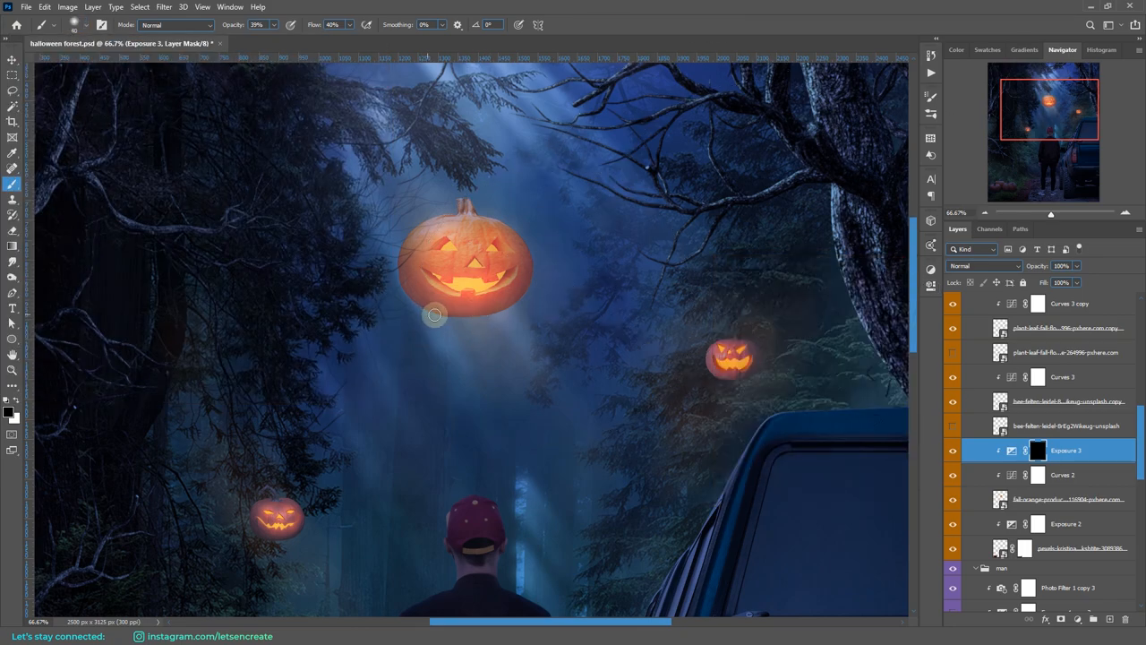
{"action": "left_click_drag", "start_coordinate": [434, 315], "coordinate": [536, 285]}
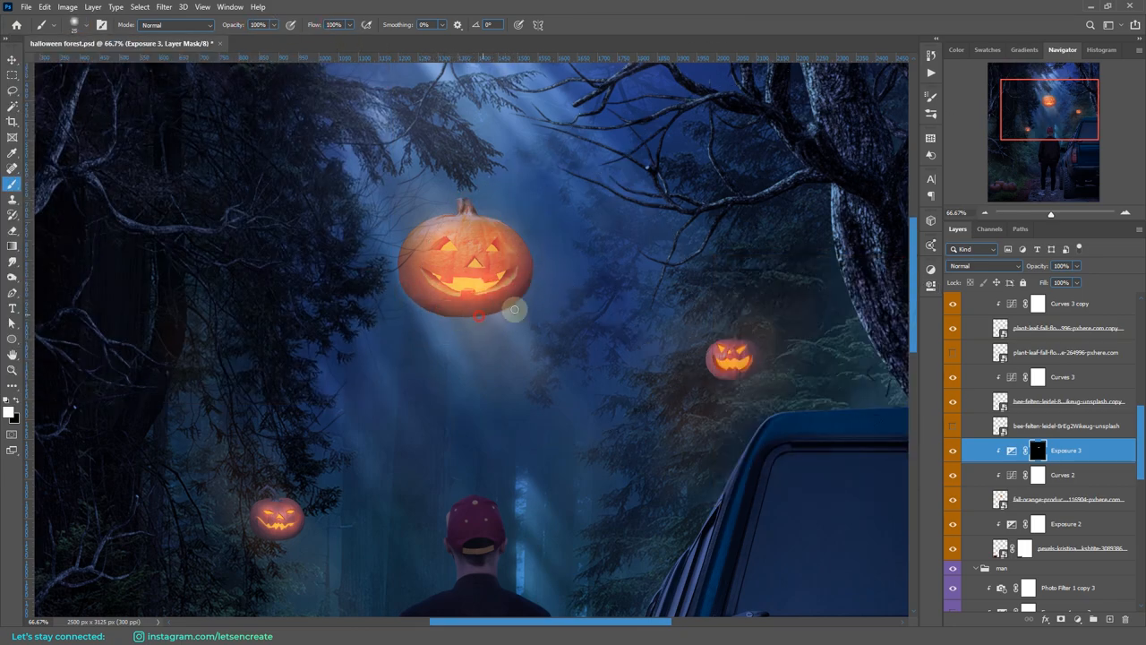
{"action": "left_click", "coordinate": [1061, 474]}
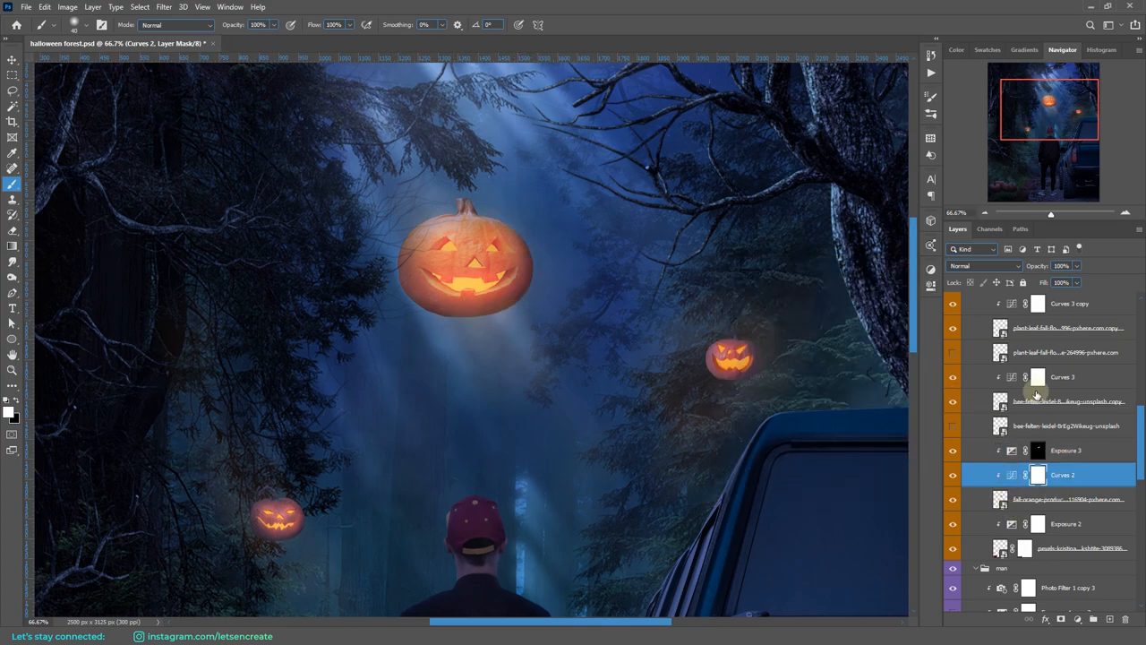
{"action": "double_click", "coordinate": [1039, 391]}
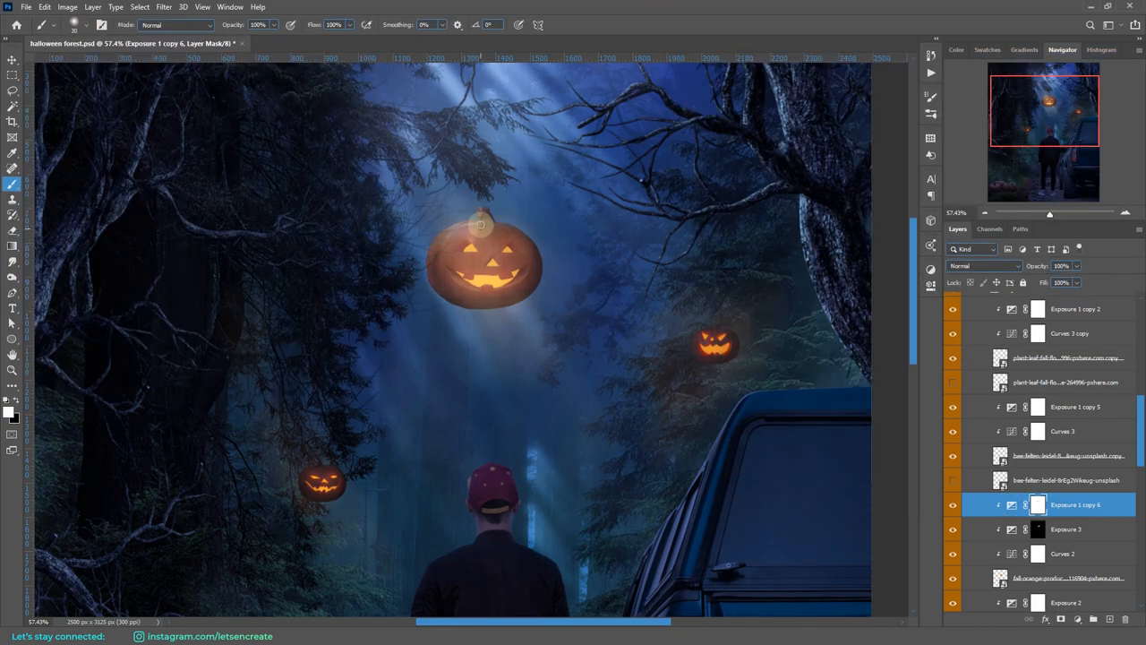
{"action": "left_click", "coordinate": [1075, 308]}
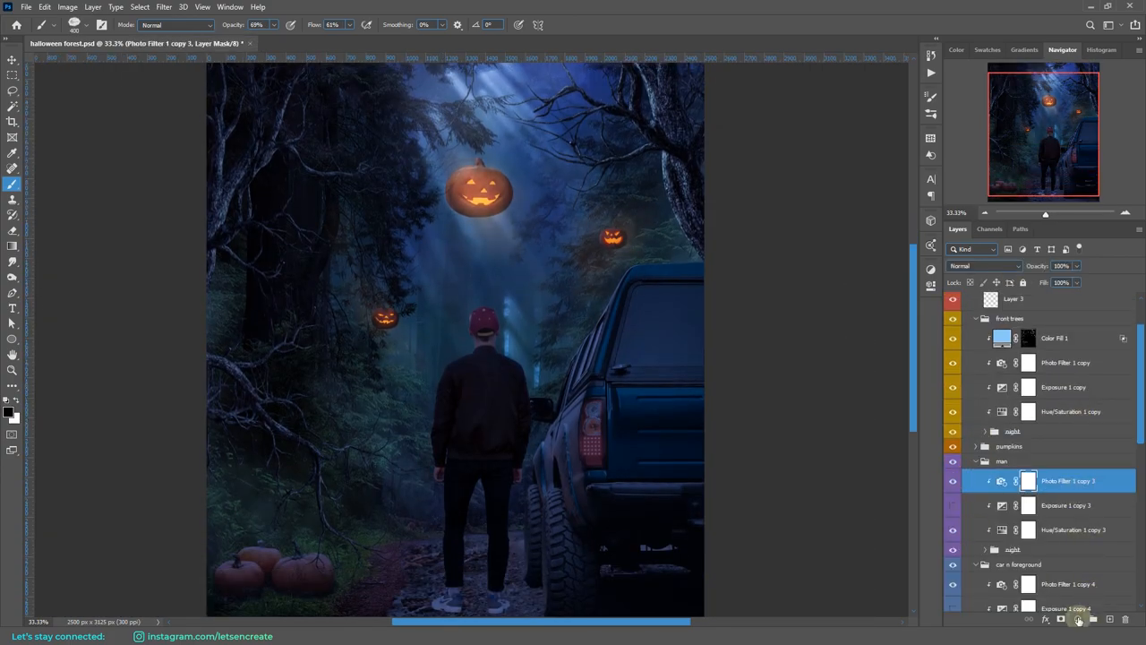
Step: Add an Exposure adjustment below the man group and lower its Exposure to darken the scene
{"action": "left_click", "coordinate": [984, 265]}
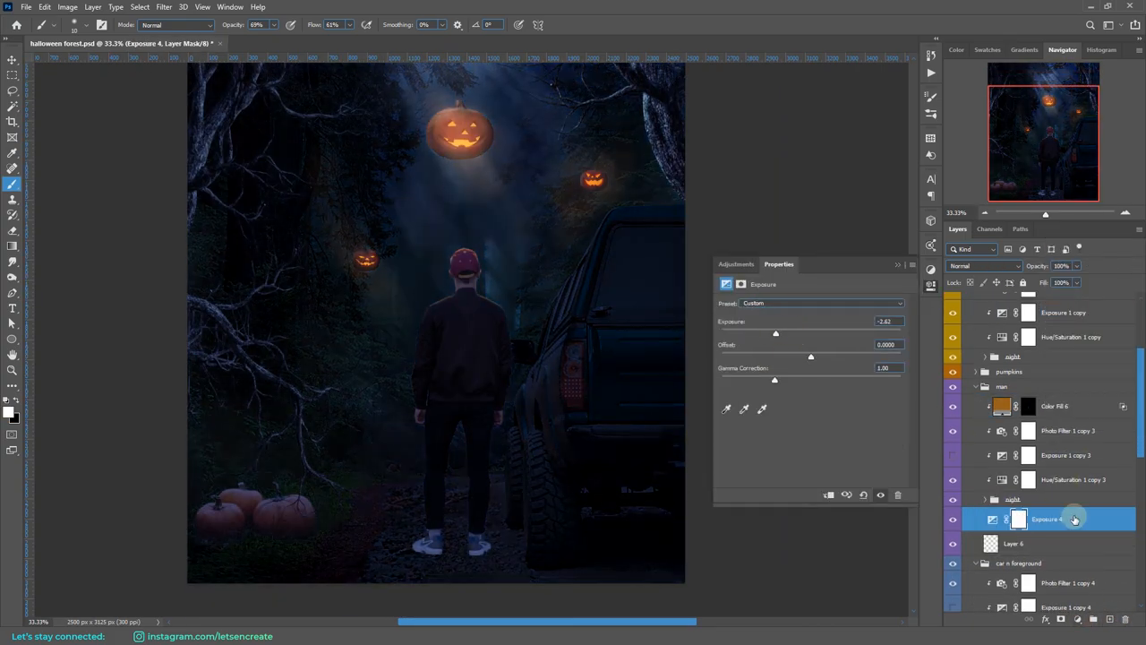
Step: Invert the Exposure 4 mask to black, then paint shading onto the man's upper back via Exposure 1 copy 2's mask
{"action": "left_click", "coordinate": [1019, 519]}
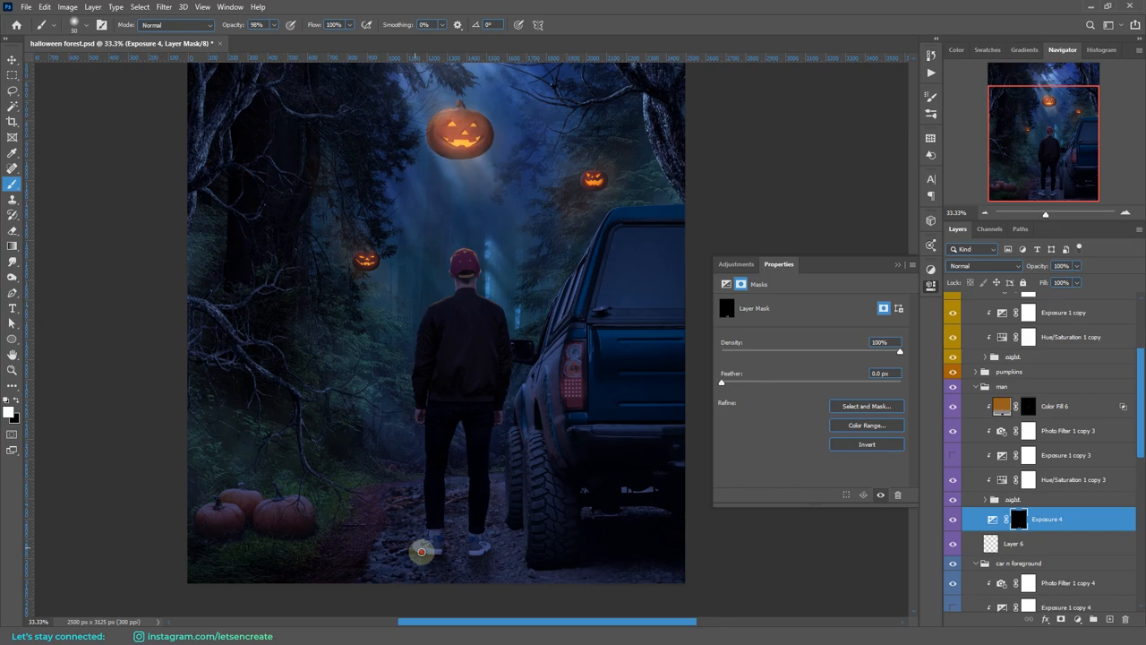
{"action": "left_click", "coordinate": [1066, 455]}
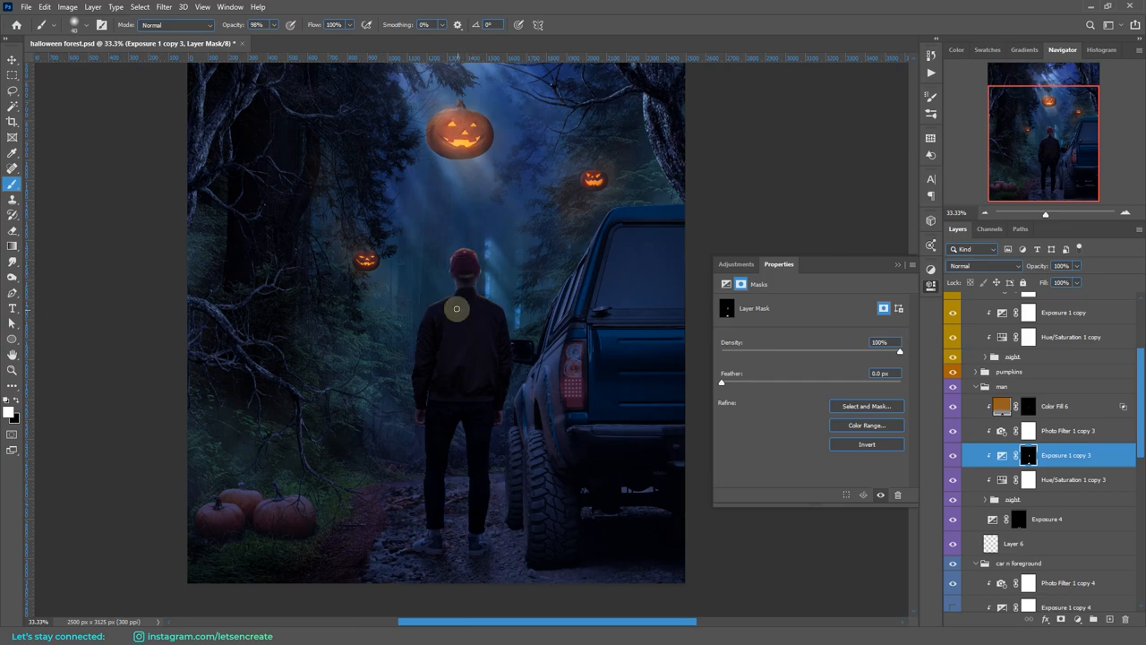
{"action": "left_click", "coordinate": [1046, 519]}
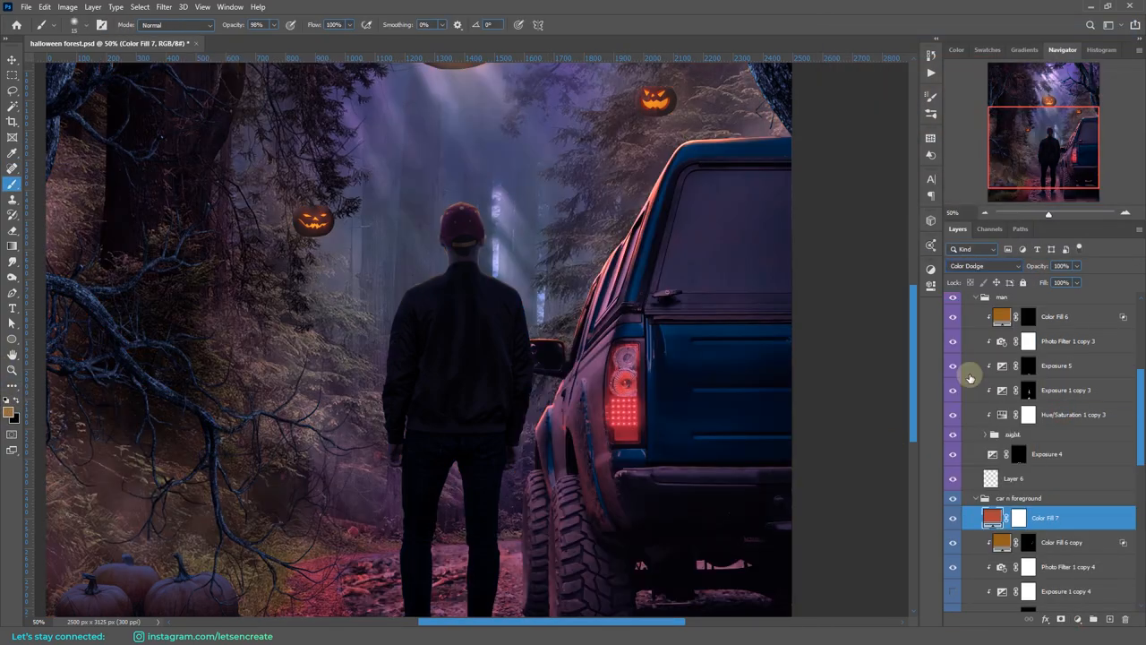
Step: Invert the red Color Dodge fill's mask and paint white over the truck's taillight to reveal the glow
{"action": "left_click", "coordinate": [983, 265]}
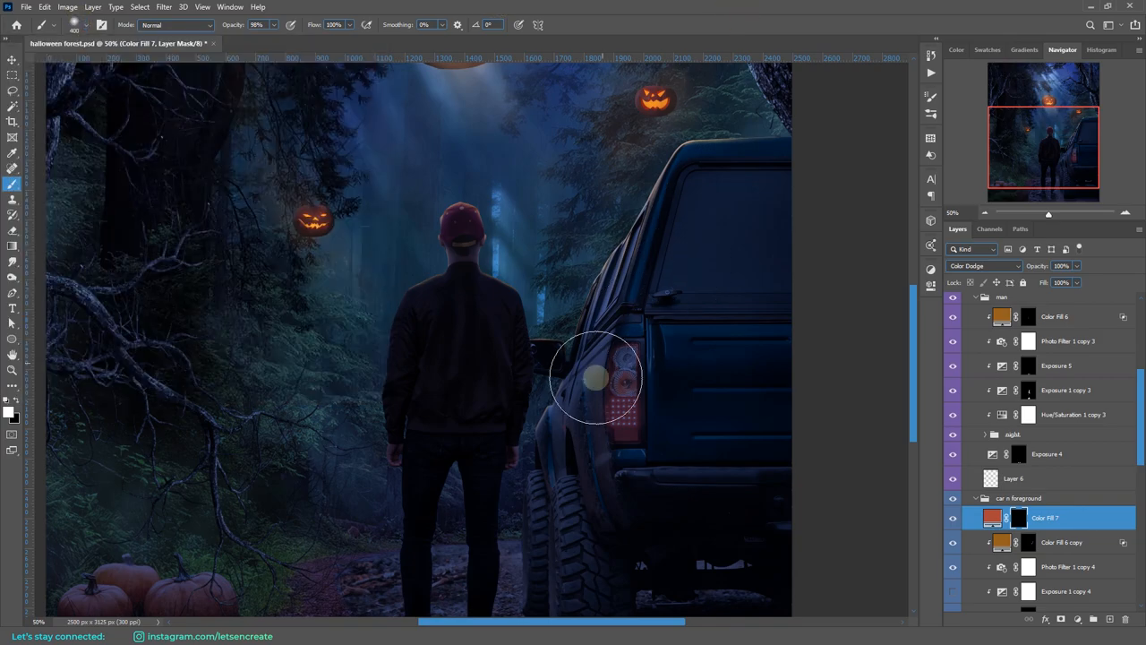
{"action": "left_click_drag", "start_coordinate": [594, 376], "coordinate": [618, 426]}
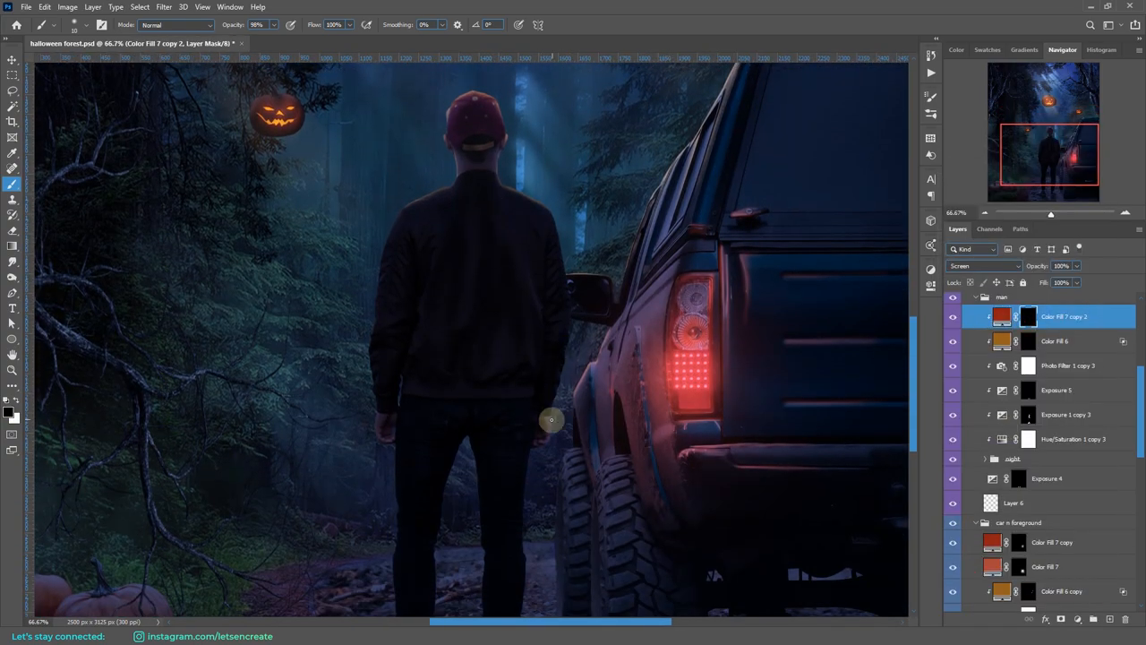
{"action": "mouse_move", "coordinate": [548, 448]}
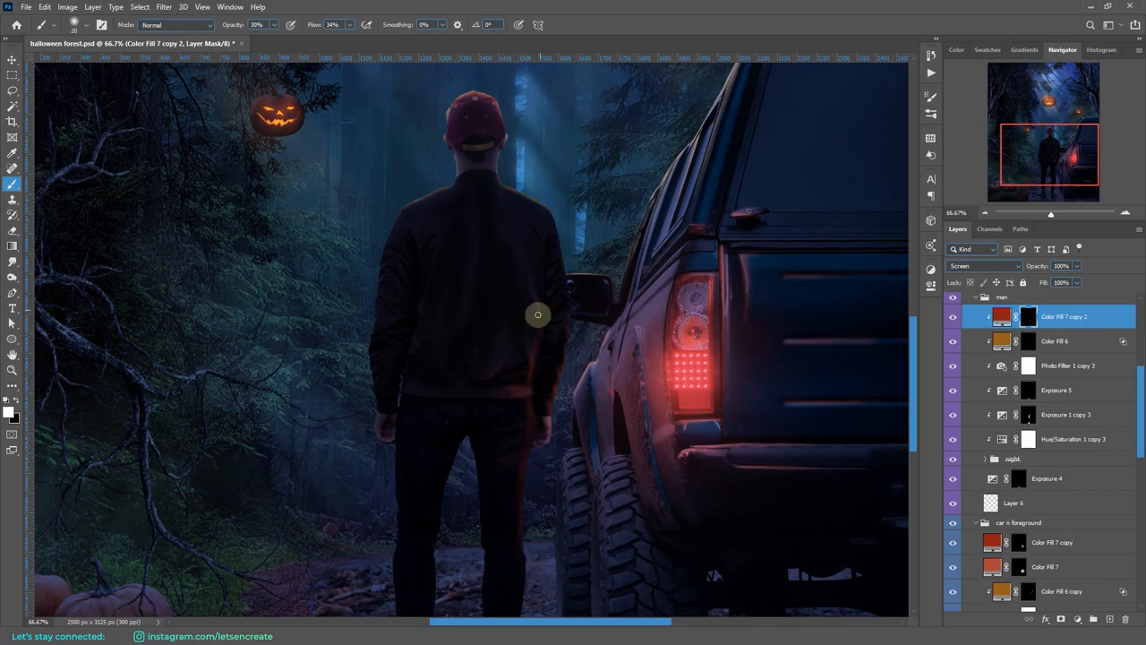
Step: Free Transform the lens flare layer in the global effects group near the truck's rear
{"action": "right_click", "coordinate": [1017, 315]}
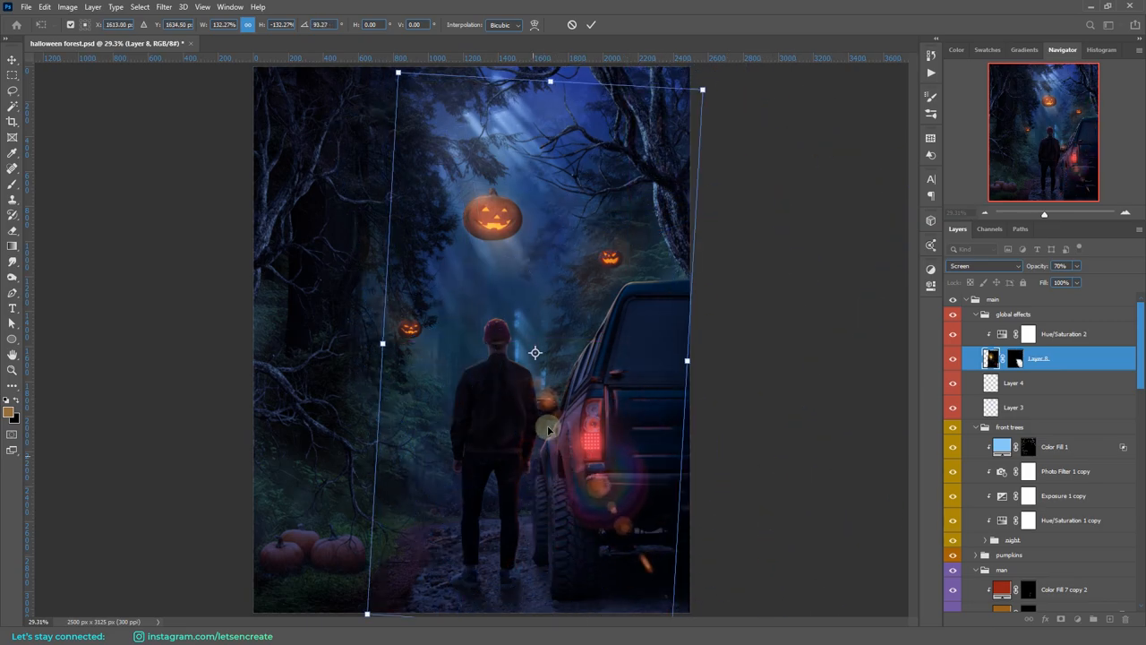
Step: Commit the resized flare and switch its blending mode so it merges into the scene
{"action": "left_click", "coordinate": [983, 265]}
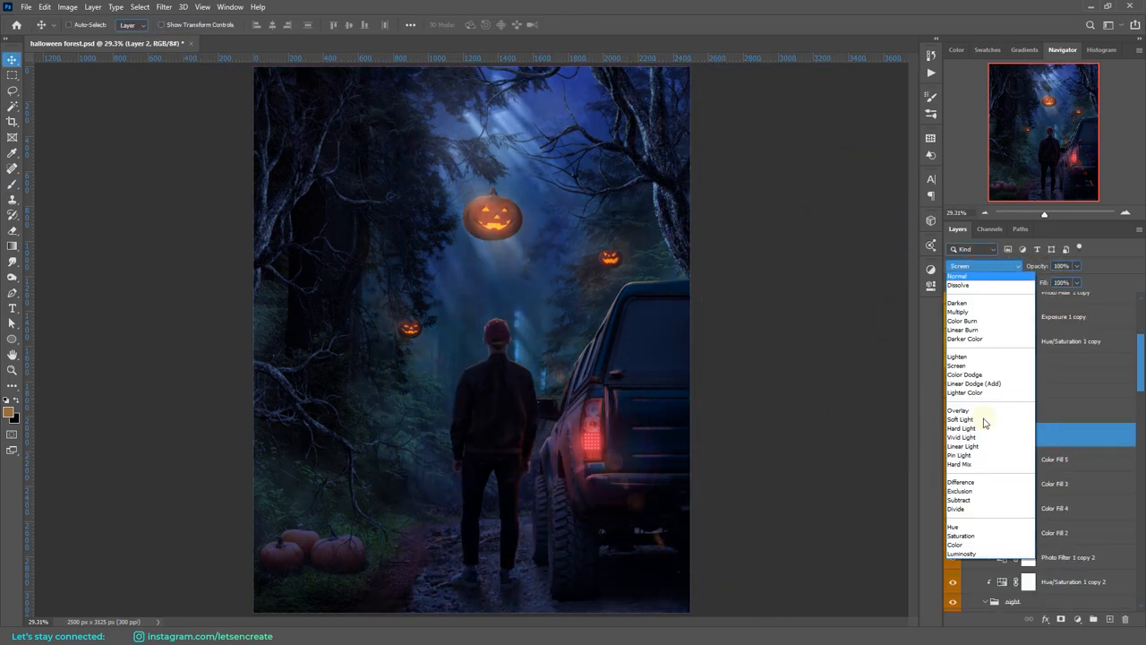
{"action": "left_click", "coordinate": [960, 482]}
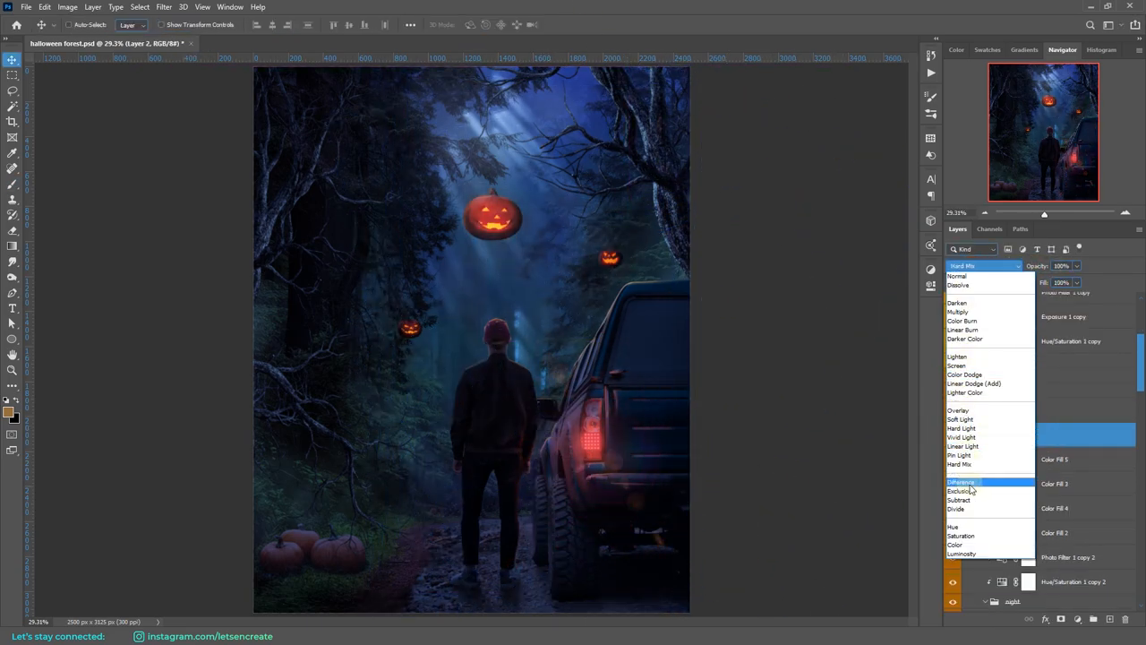
{"action": "left_click", "coordinate": [957, 366]}
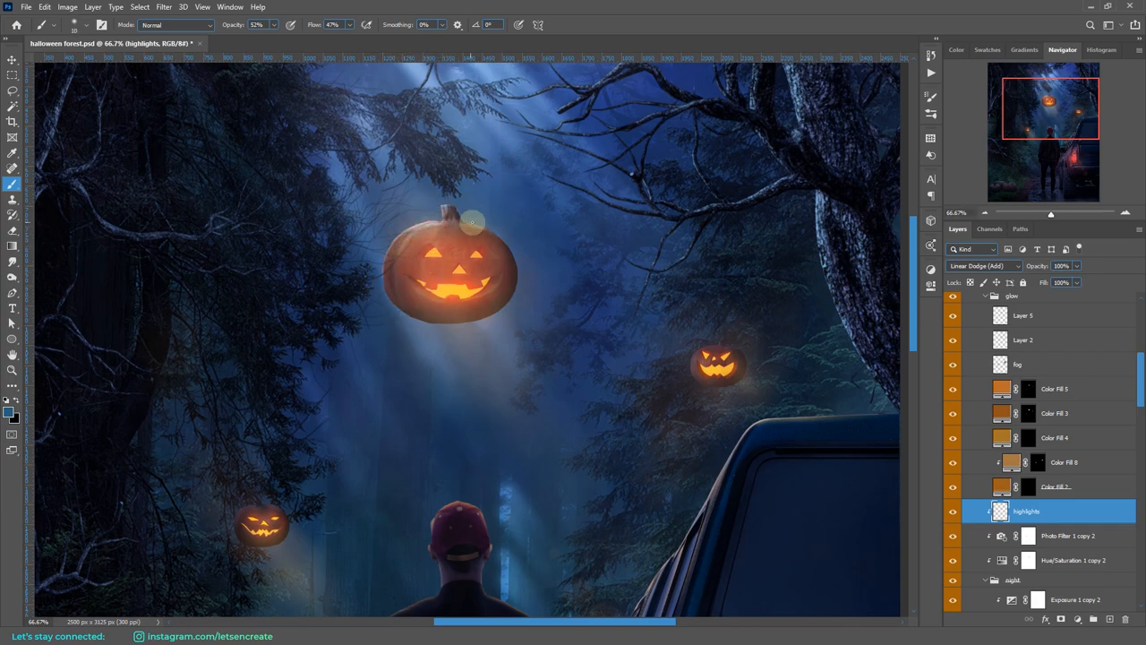
Step: Paint soft light around the large jack-o'-lantern on the Linear Dodge highlights layer
{"action": "left_click_drag", "start_coordinate": [473, 222], "coordinate": [501, 312]}
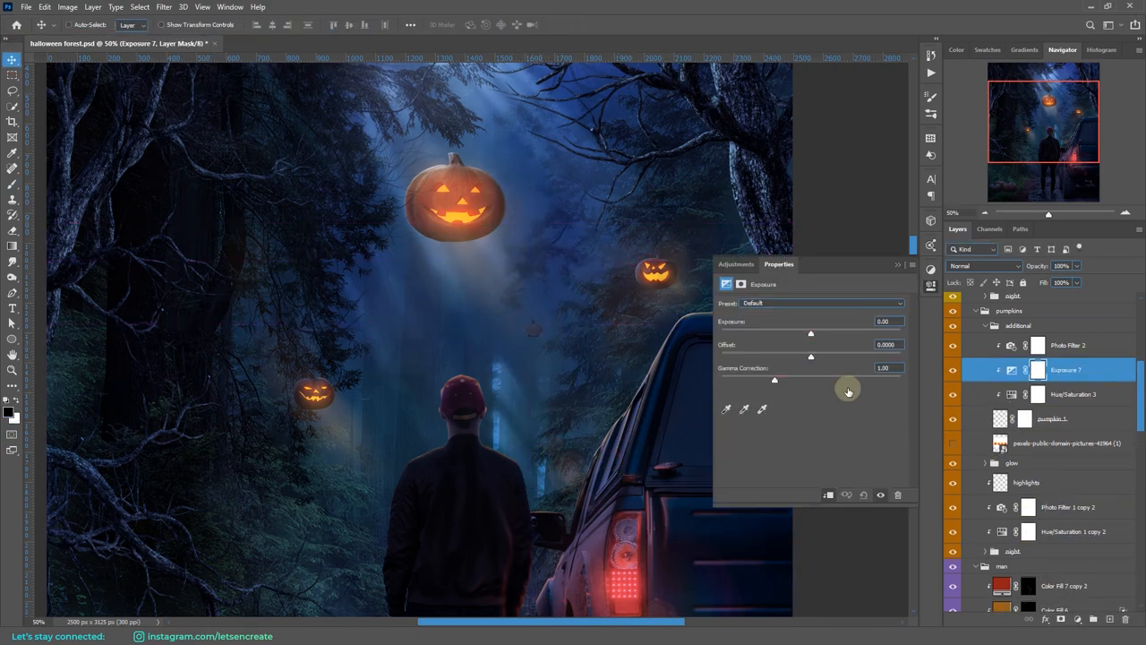
Step: Lower the pumpkins' exposure and raise its offset, then select the glow 2 layer inside the pumpkins group
{"action": "left_click_drag", "start_coordinate": [810, 356], "coordinate": [833, 356]}
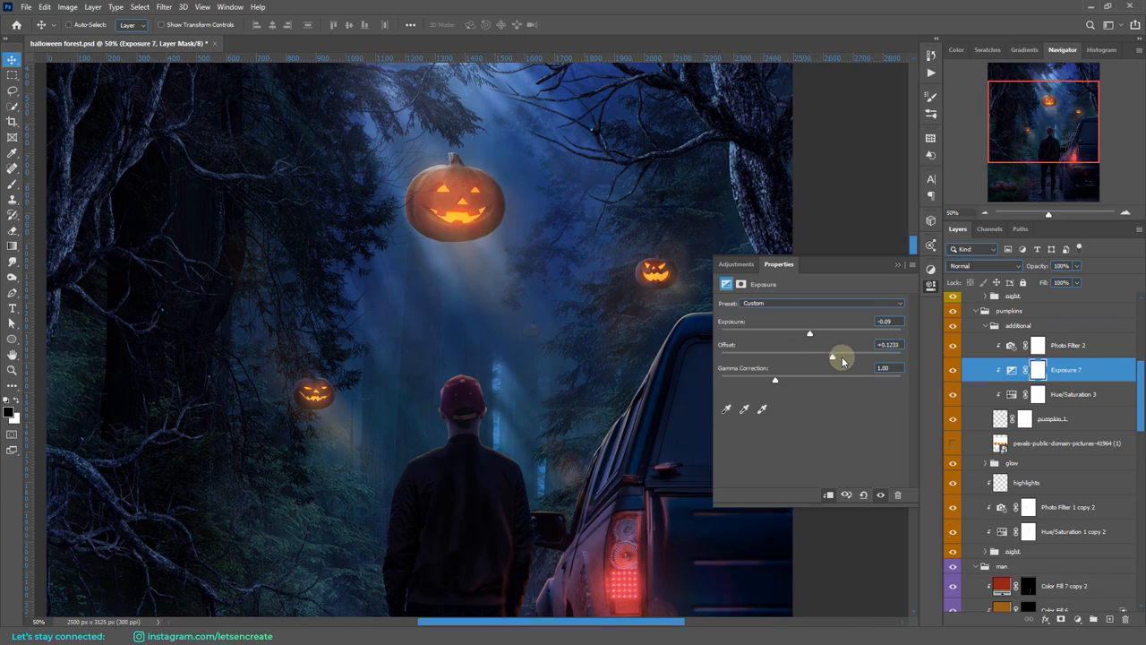
{"action": "left_click_drag", "start_coordinate": [842, 358], "coordinate": [809, 358]}
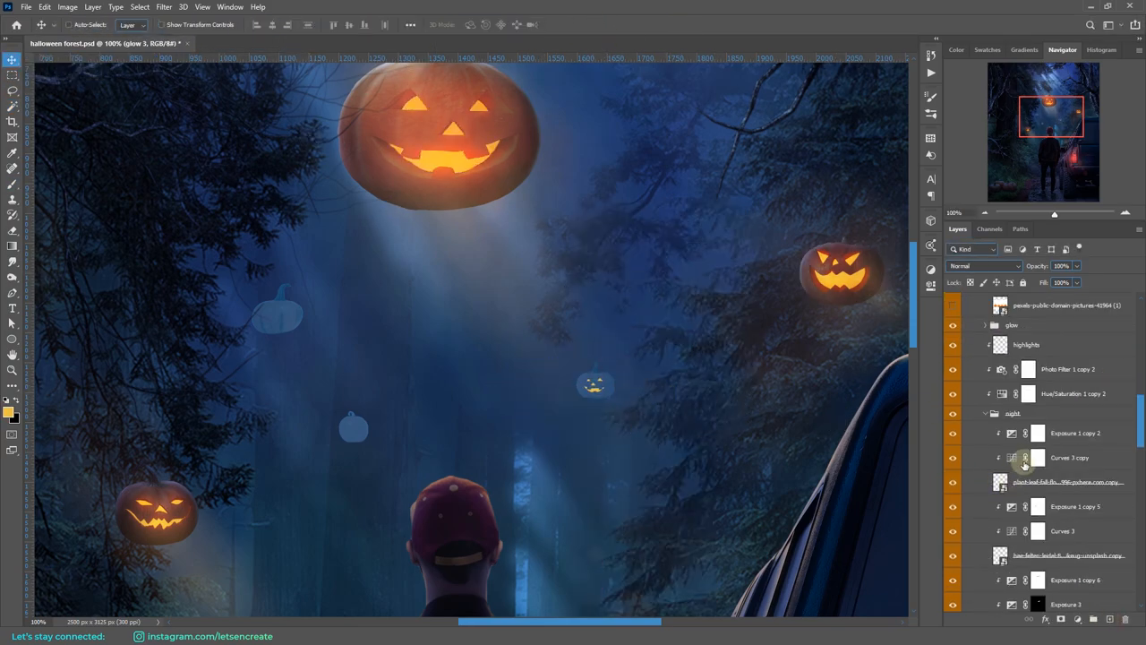
{"action": "left_click", "coordinate": [1031, 392]}
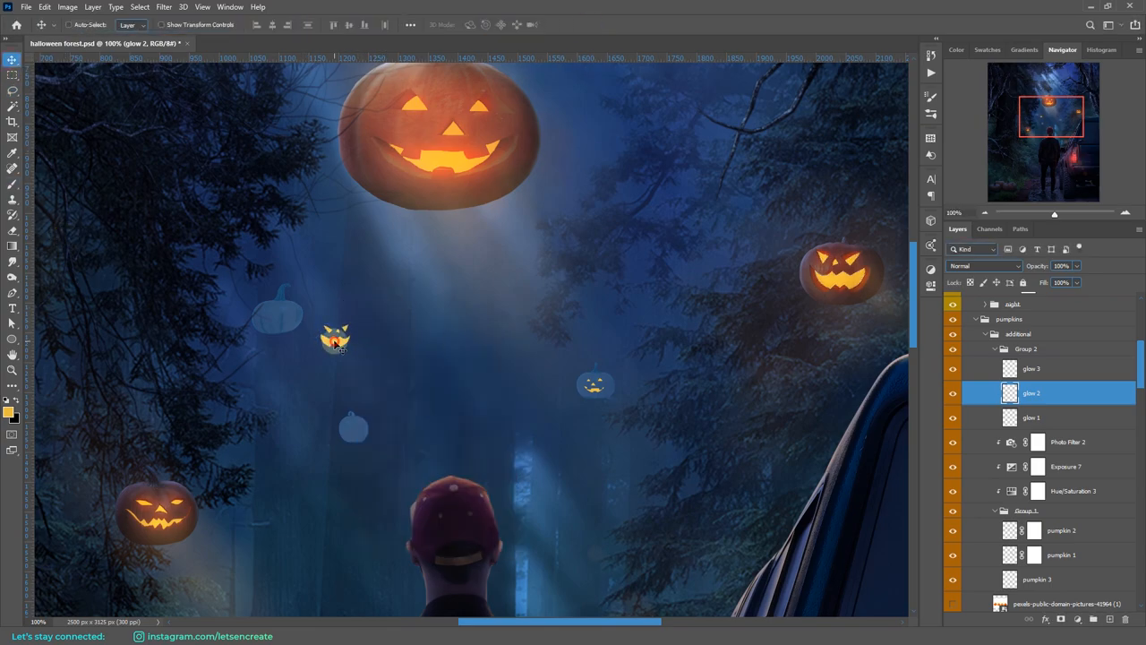
{"action": "left_click", "coordinate": [1032, 369]}
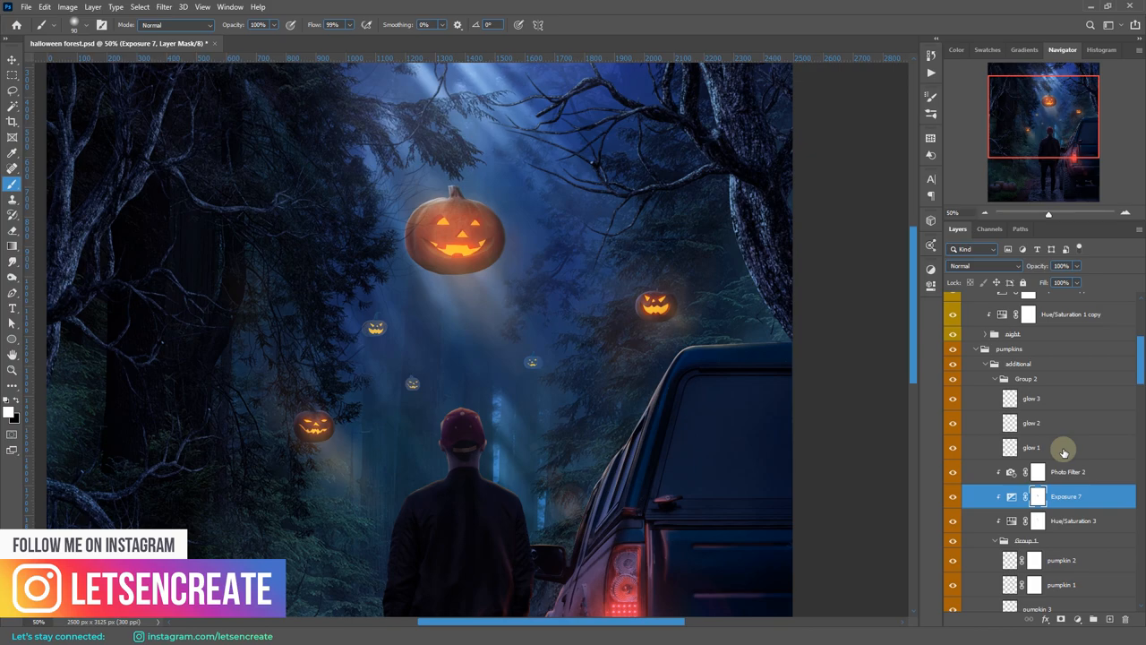
Step: Add an Exposure adjustment for the pumpkins and paint its mask to brighten a distant pumpkin and the large one
{"action": "left_click", "coordinate": [1032, 423]}
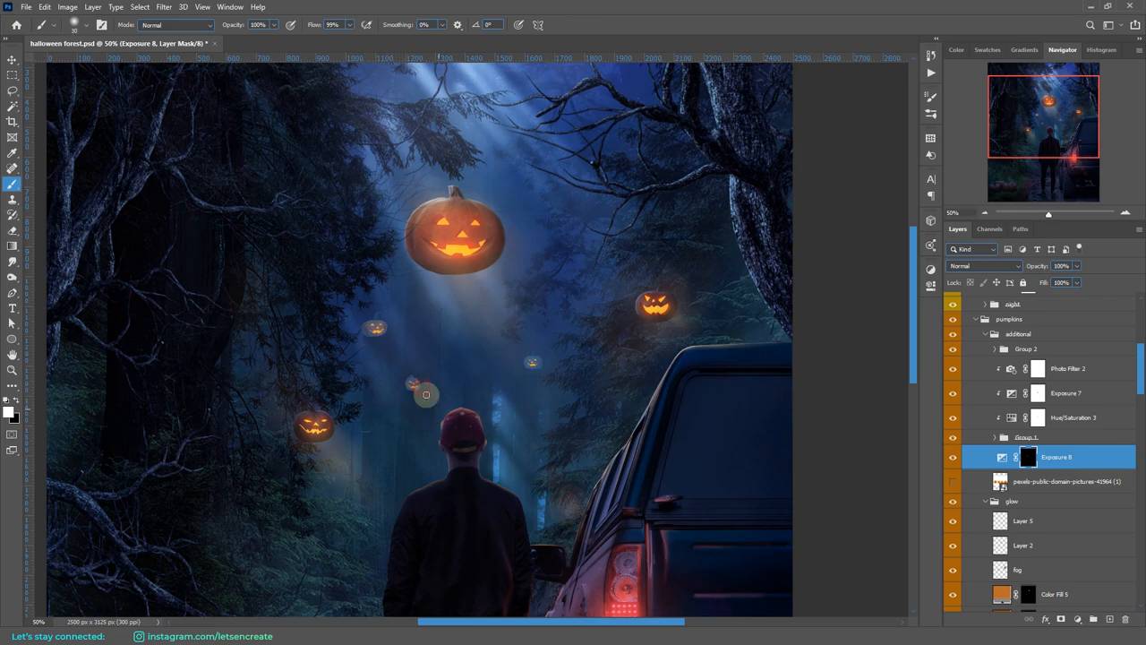
{"action": "left_click", "coordinate": [983, 265]}
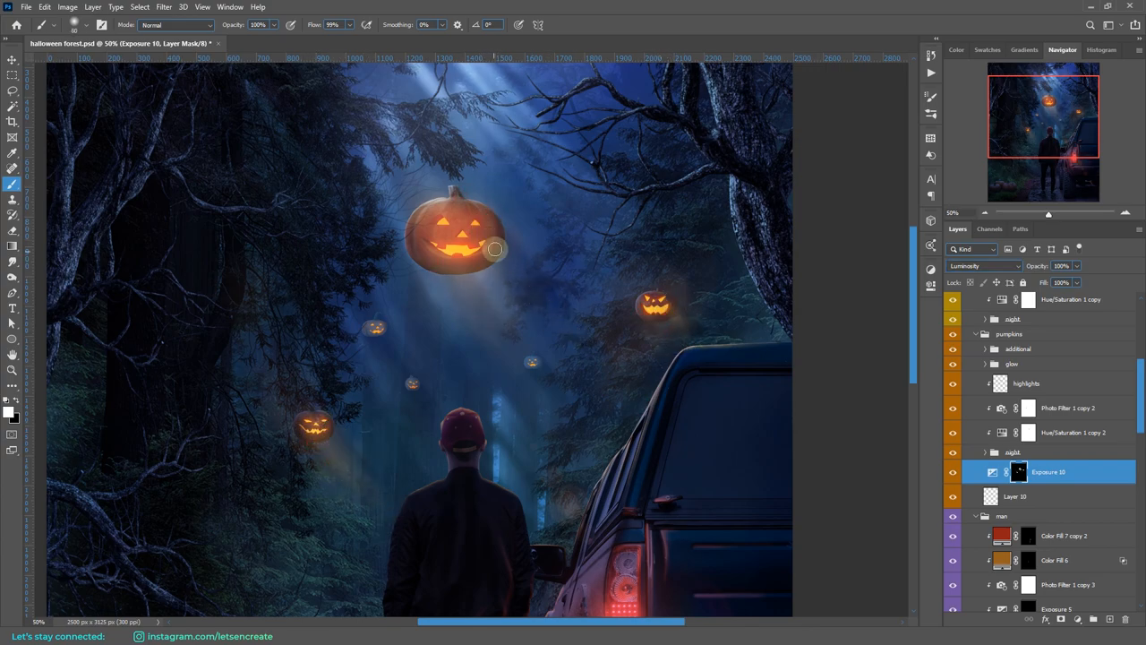
{"action": "left_click", "coordinate": [984, 265]}
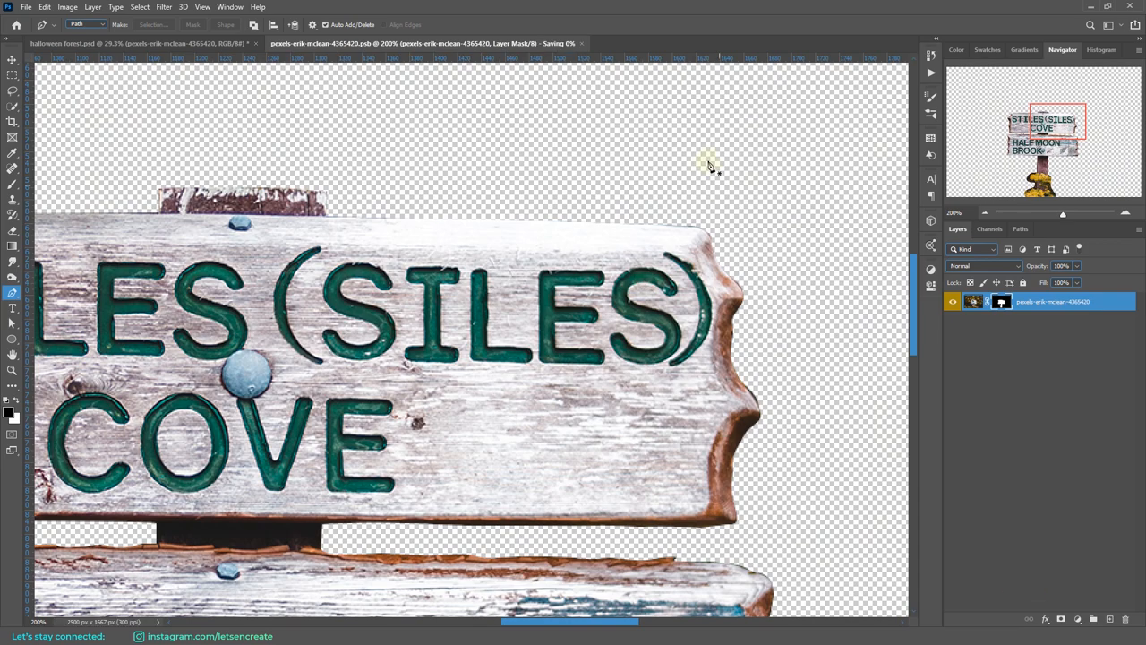
Step: Clone-stamp the old lettering off the signpost boards and type 'TRICK OR TREAT' onto the sign
{"action": "left_click", "coordinate": [89, 43]}
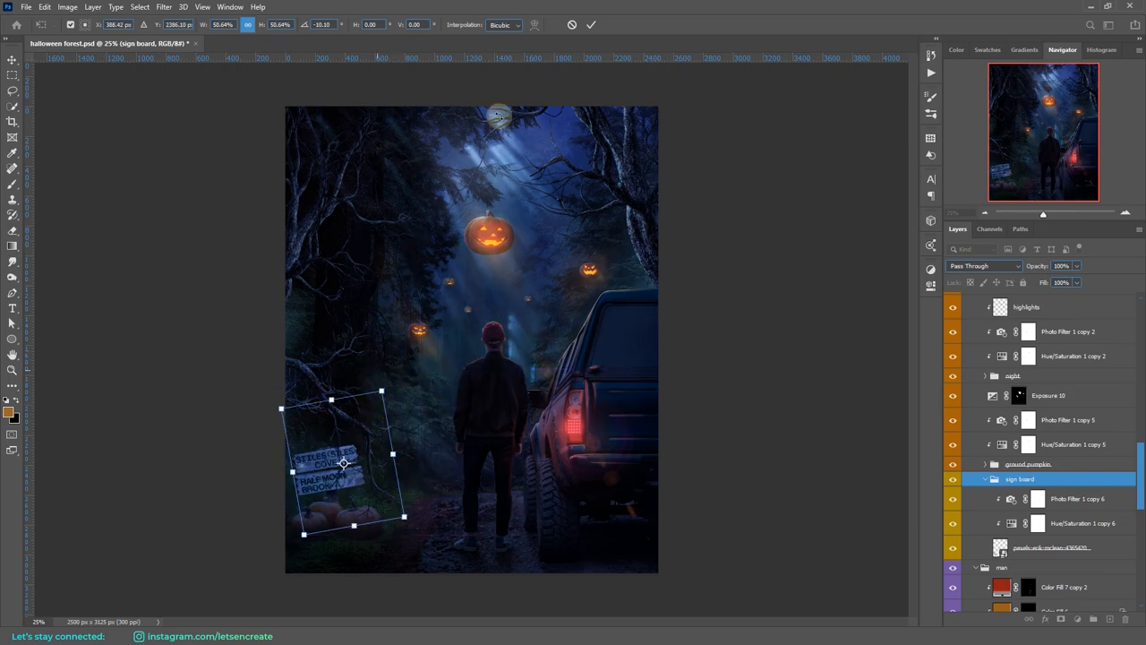
{"action": "left_click", "coordinate": [379, 43]}
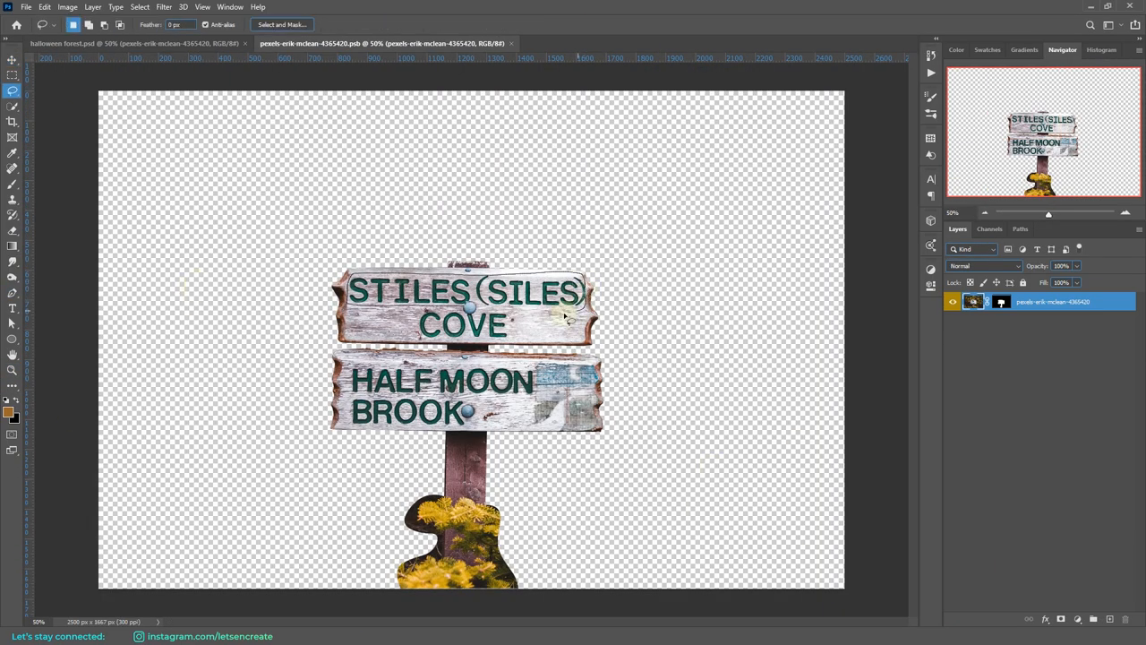
{"action": "left_click", "coordinate": [43, 8]}
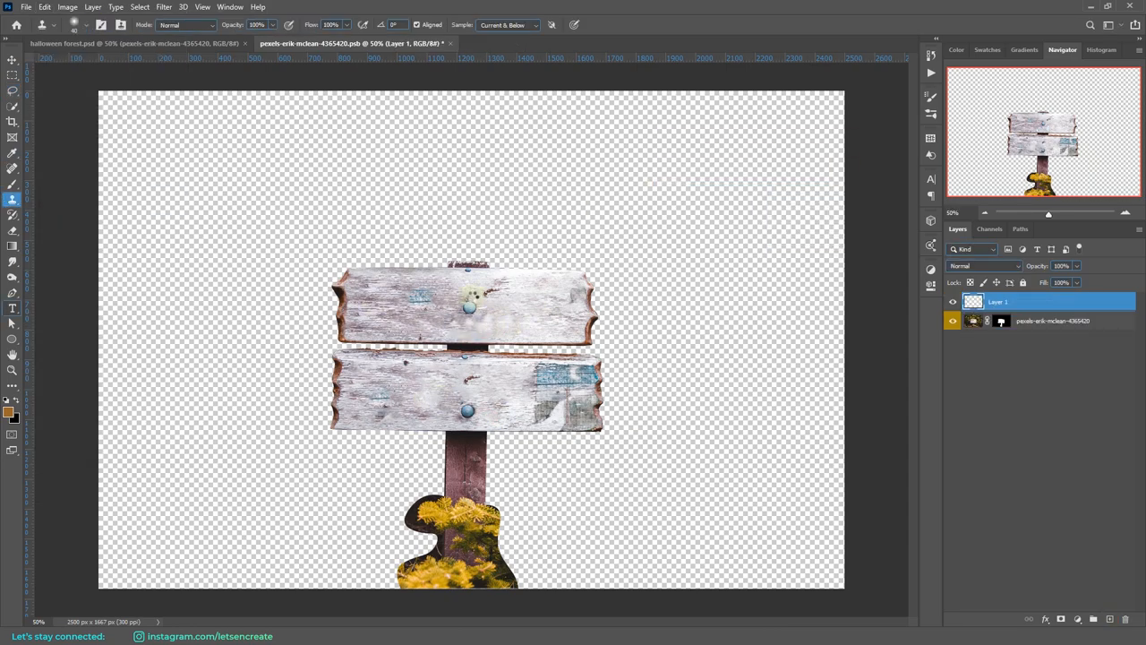
{"action": "type", "text": "TRICK OR TREAT"}
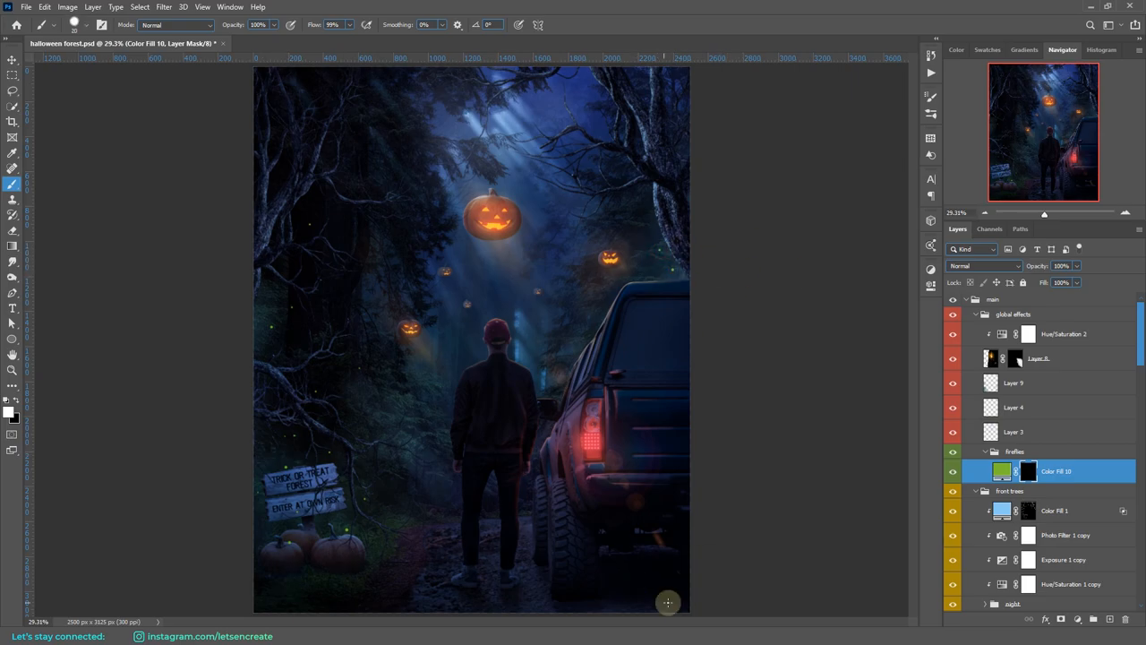
{"action": "mouse_move", "coordinate": [1099, 474]}
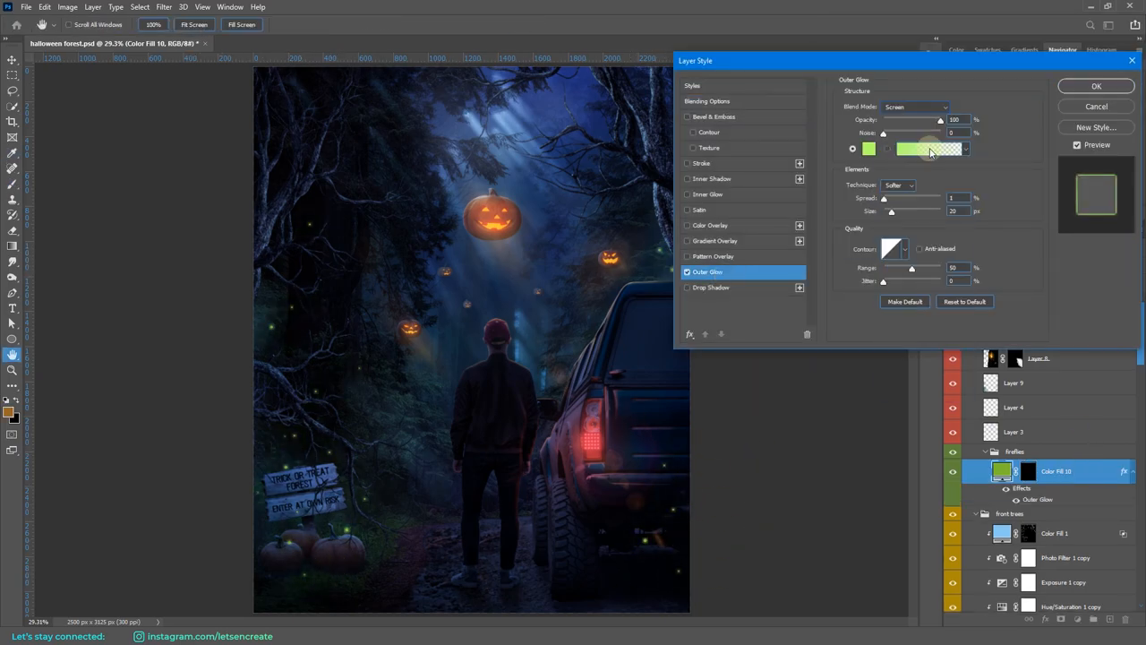
Step: Set the fireflies' green outer glow and fill colour, then tune Blend If sliders on the firefly layer and its copy
{"action": "left_click", "coordinate": [707, 193]}
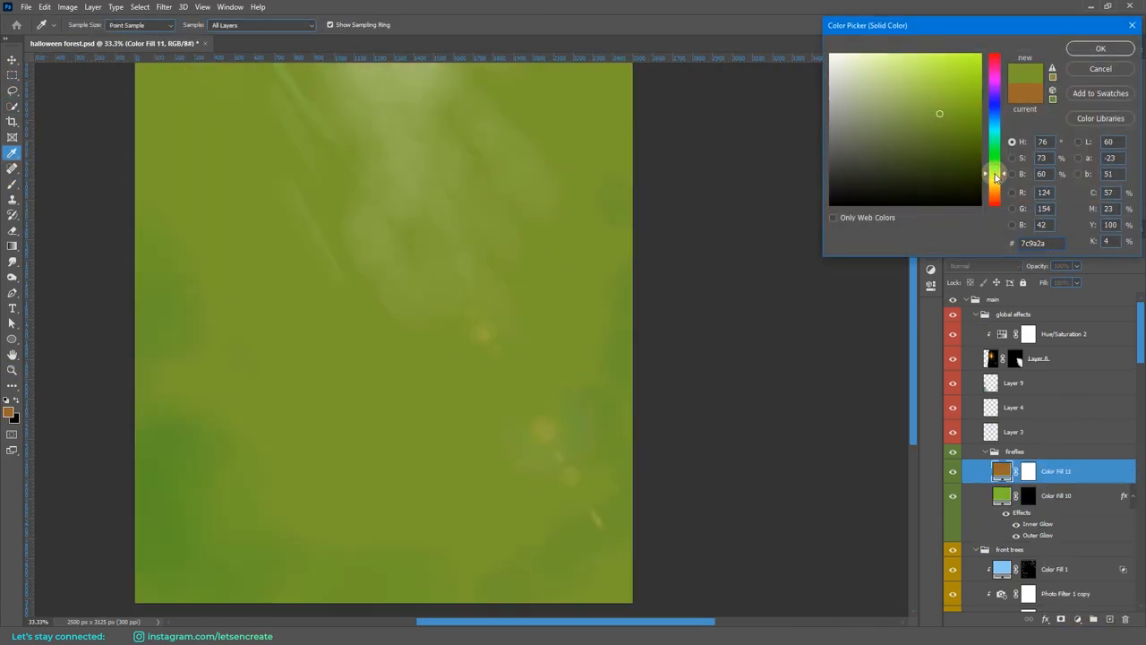
{"action": "left_click", "coordinate": [1099, 47]}
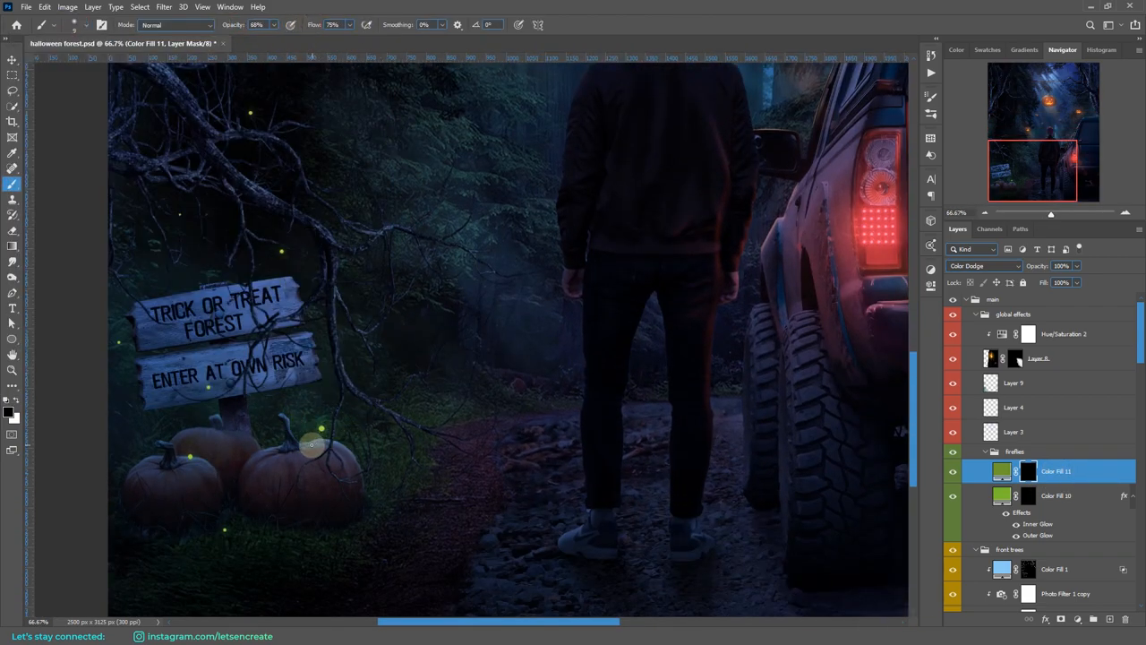
{"action": "double_click", "coordinate": [1054, 471]}
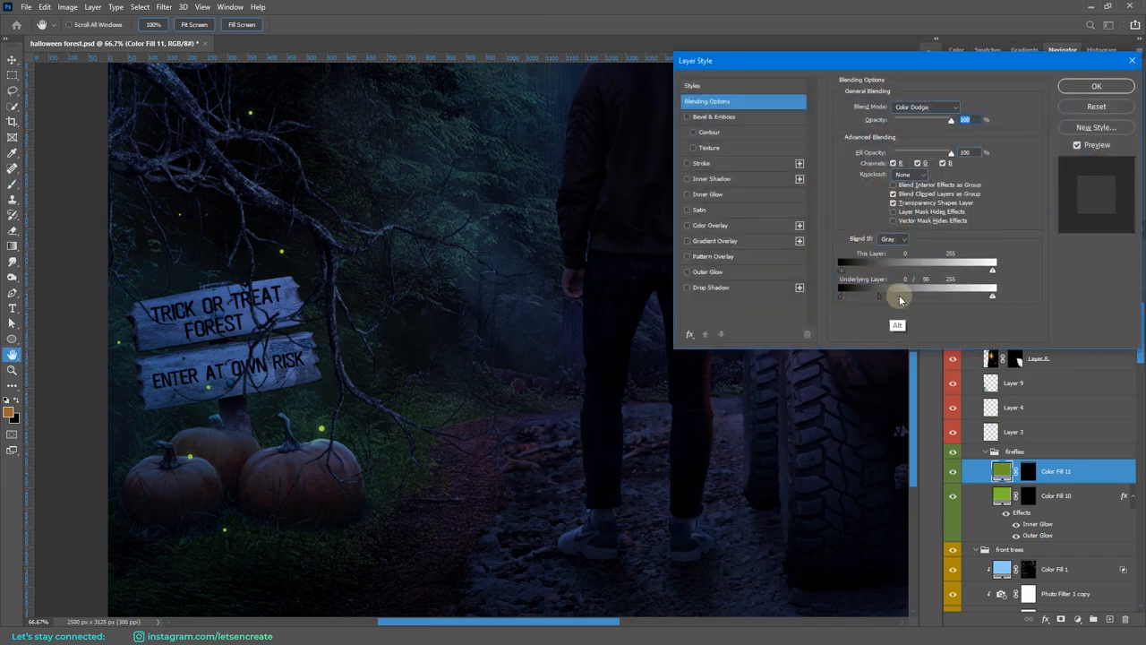
{"action": "left_click", "coordinate": [1096, 86]}
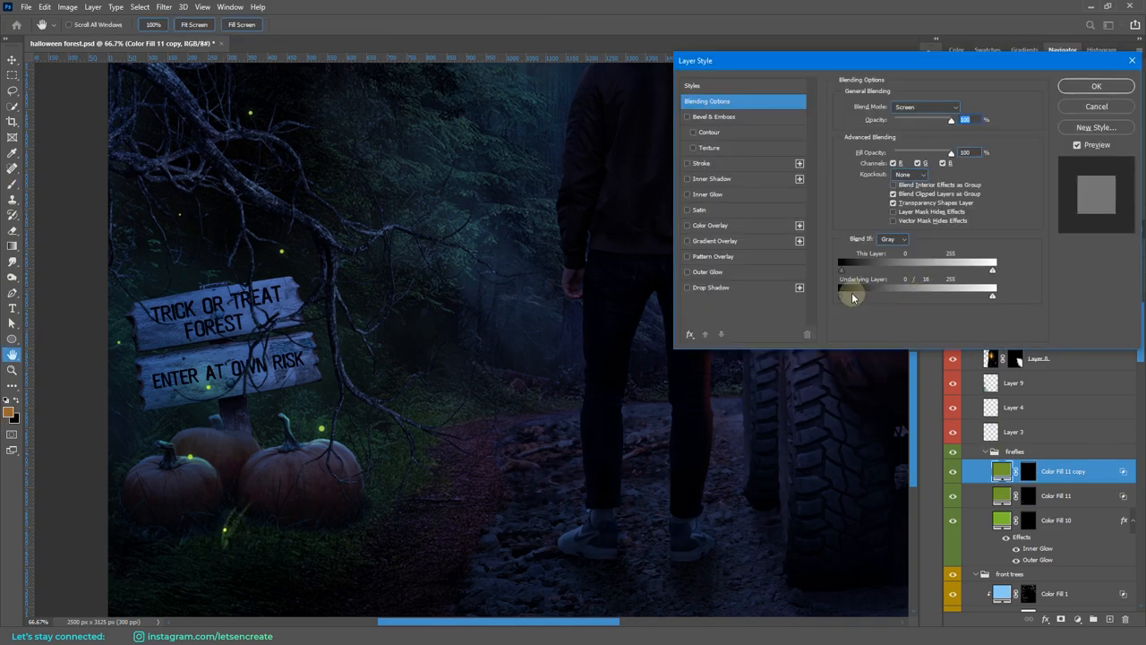
{"action": "left_click", "coordinate": [1096, 86]}
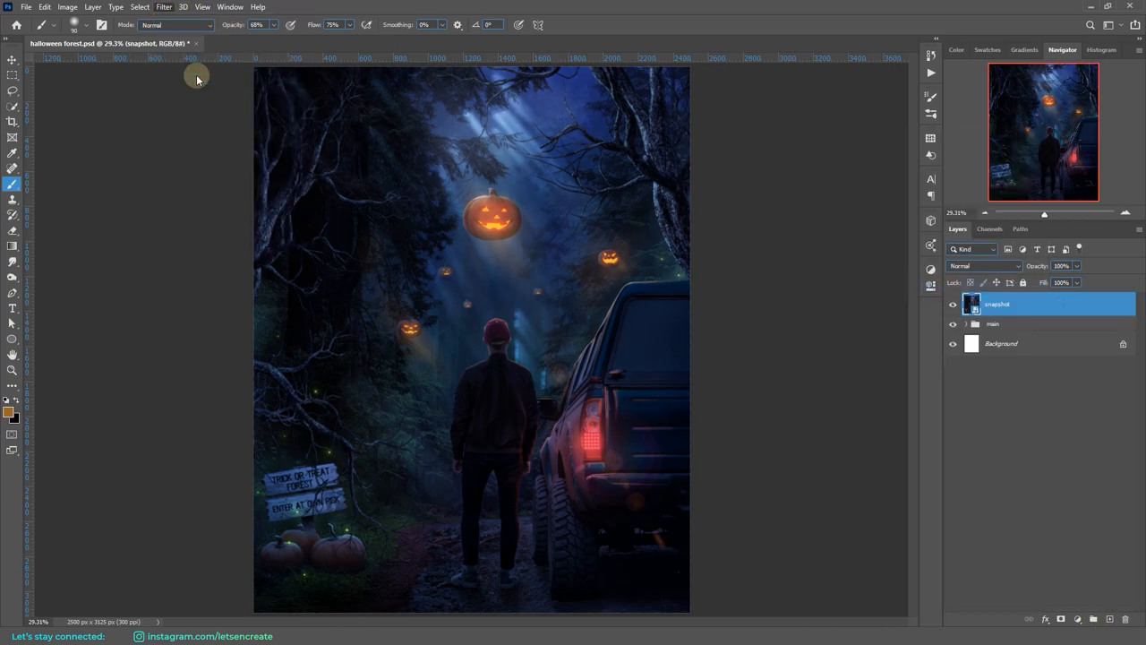
Step: Grade the merged snapshot with Camera Raw, adjusting the blue primary calibration
{"action": "left_click", "coordinate": [165, 7]}
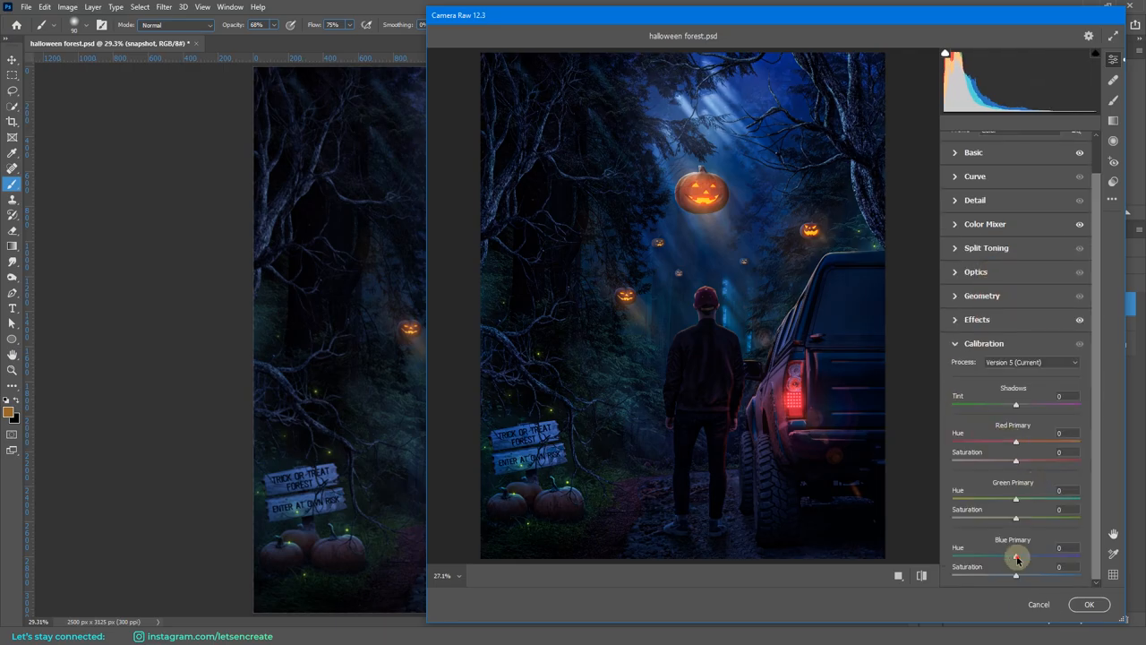
{"action": "left_click", "coordinate": [1089, 603]}
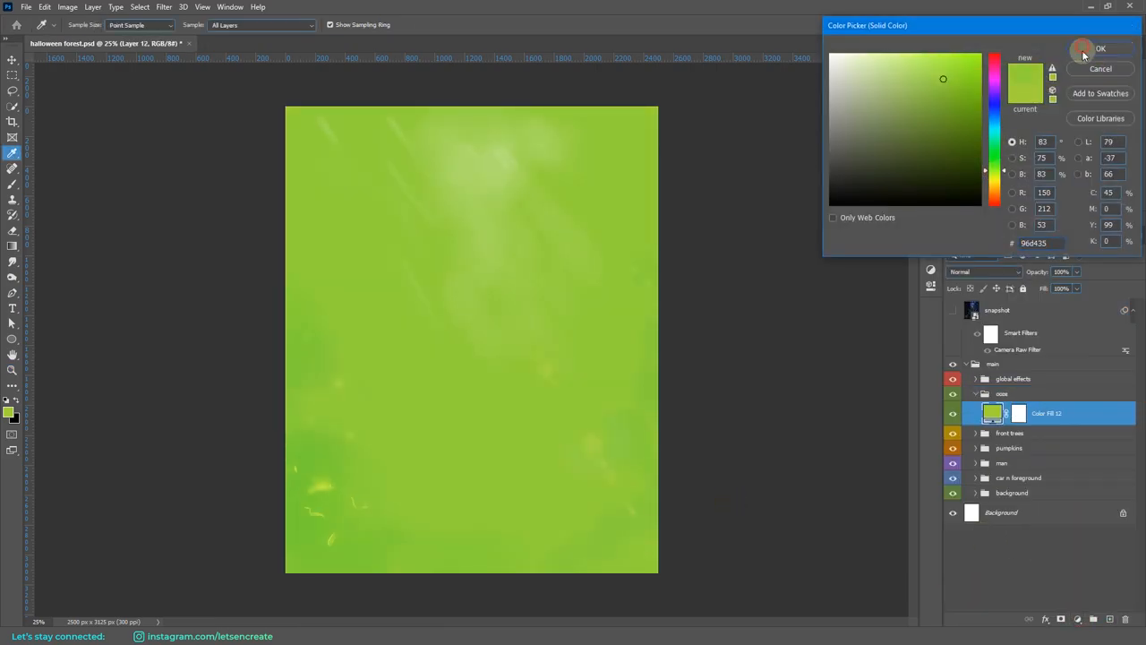
Step: Confirm the lime-green fill colour and paint ooze drips from the branches and above the right pumpkin
{"action": "left_click", "coordinate": [1099, 48]}
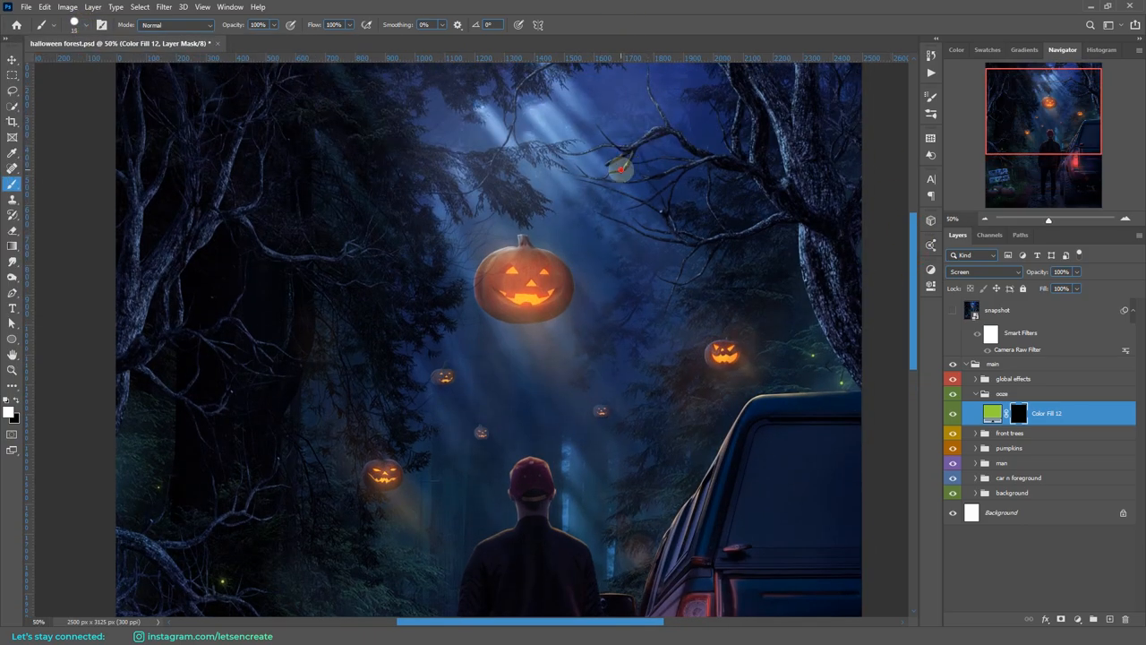
{"action": "left_click_drag", "start_coordinate": [619, 168], "coordinate": [619, 206]}
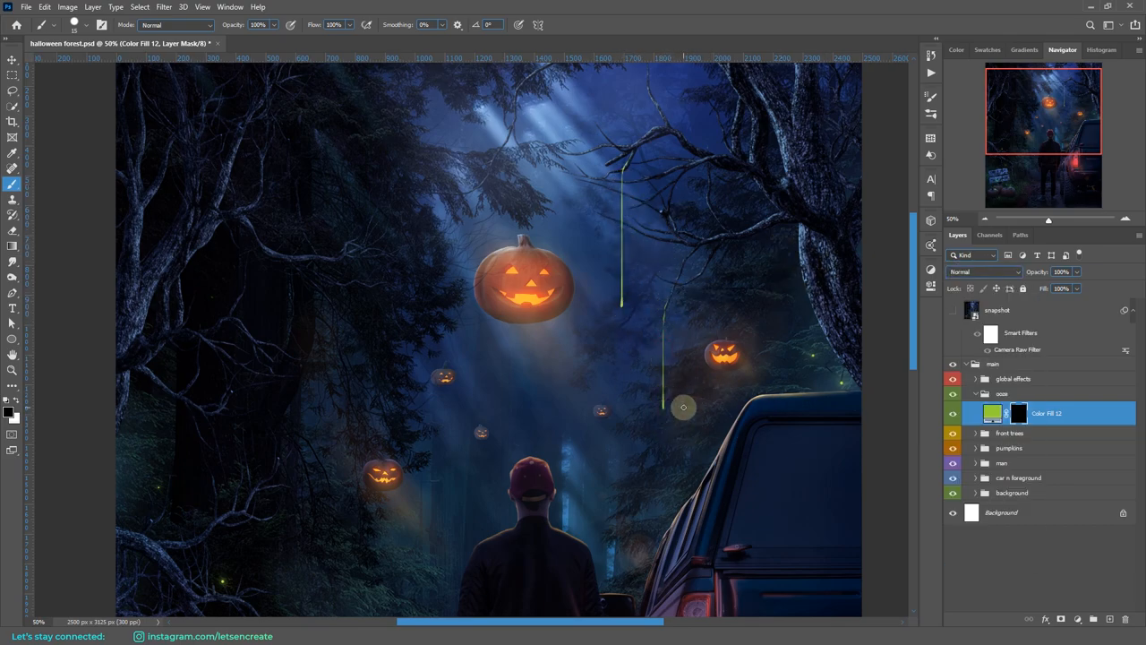
{"action": "left_click_drag", "start_coordinate": [684, 408], "coordinate": [700, 344]}
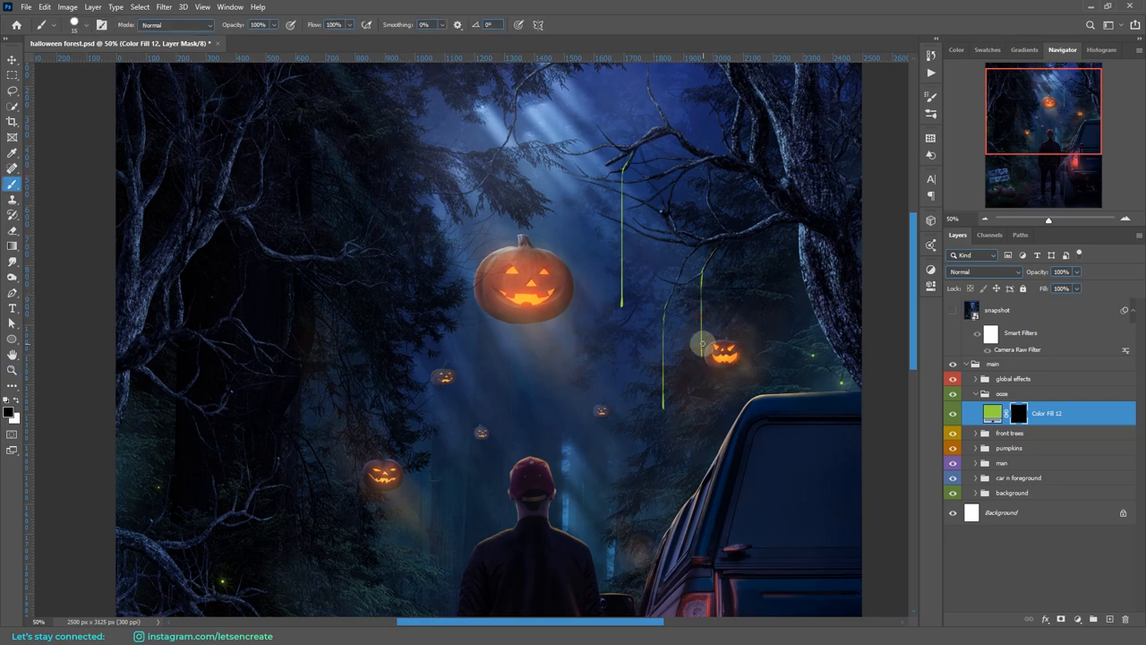